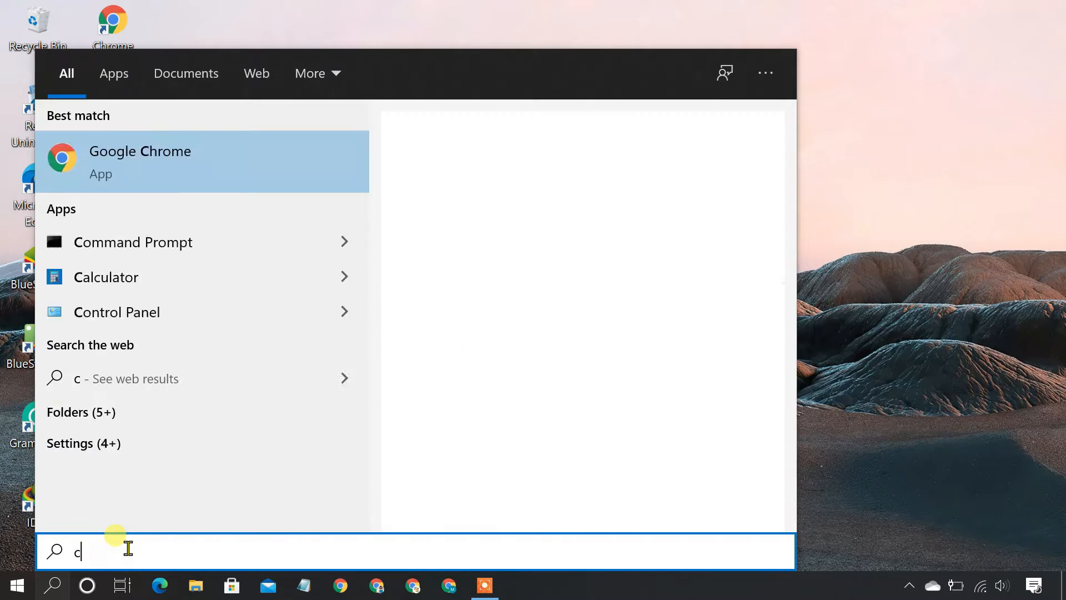
Launch extra Command Prompt and Notepad instances from Start search and spread the windows apart
{"action": "left_click", "coordinate": [133, 241]}
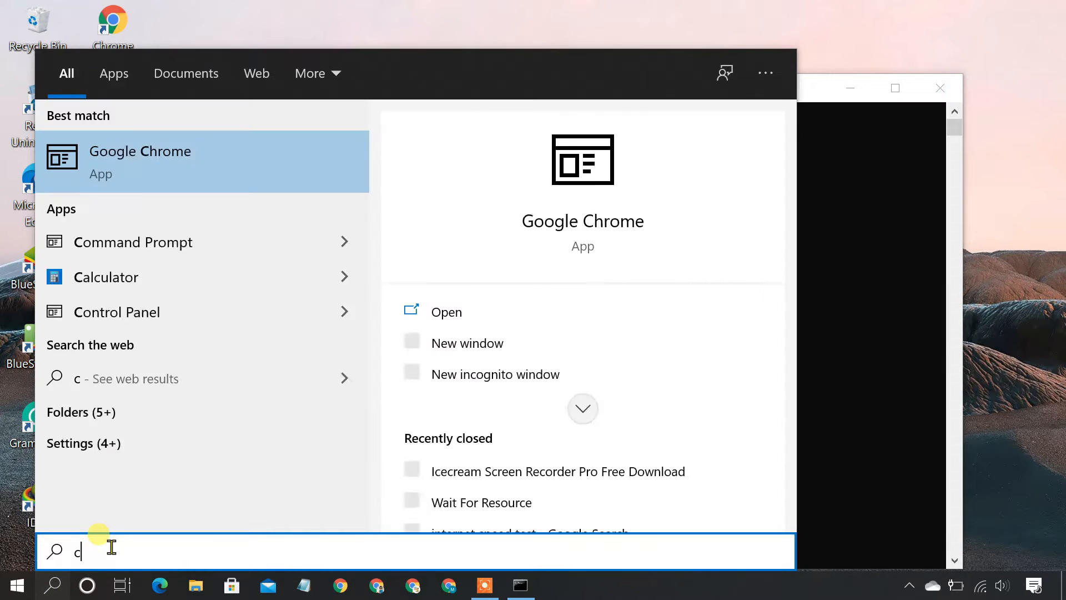
{"action": "left_click", "coordinate": [133, 241]}
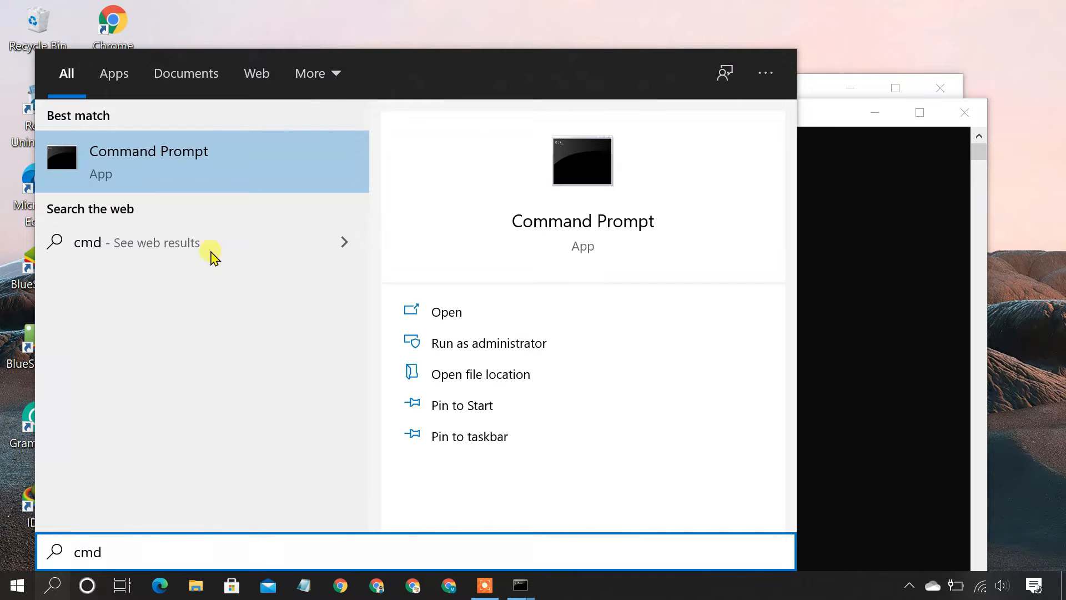
{"action": "left_click", "coordinate": [147, 161]}
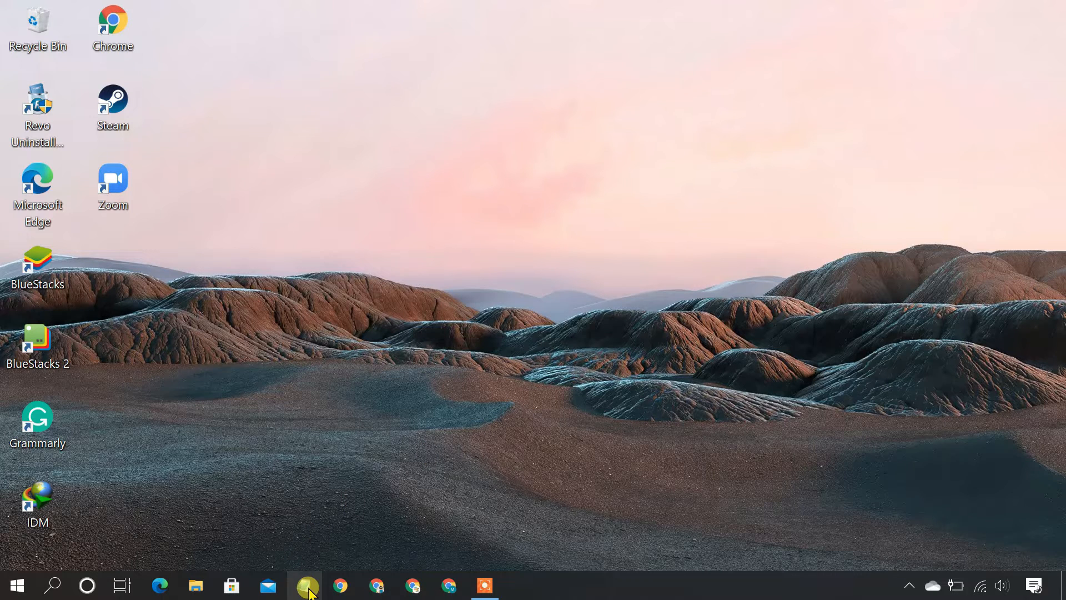
{"action": "mouse_move", "coordinate": [306, 585]}
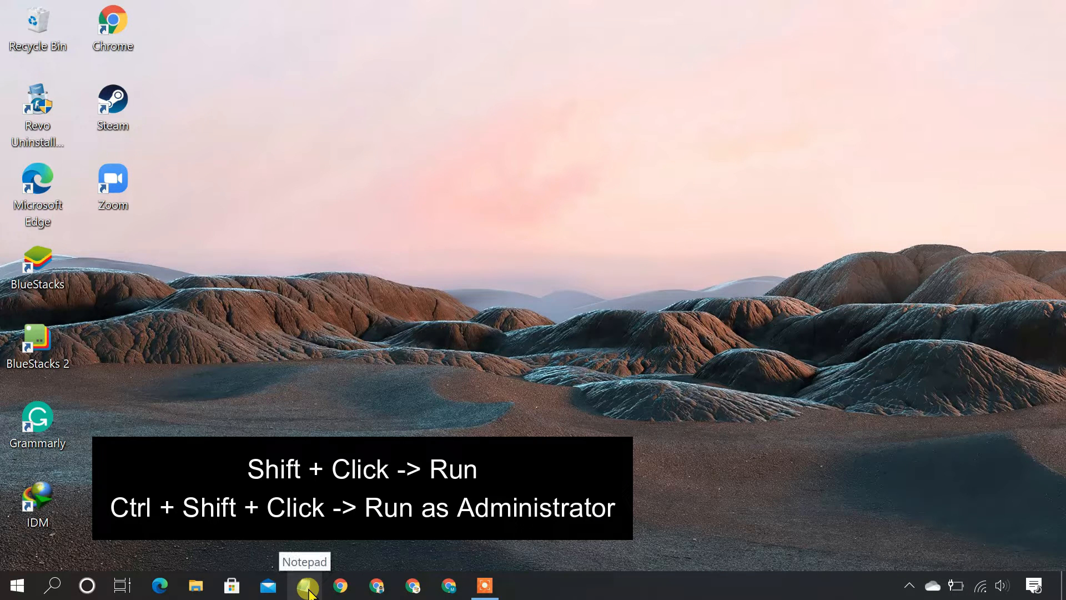
{"action": "left_click", "coordinate": [305, 585]}
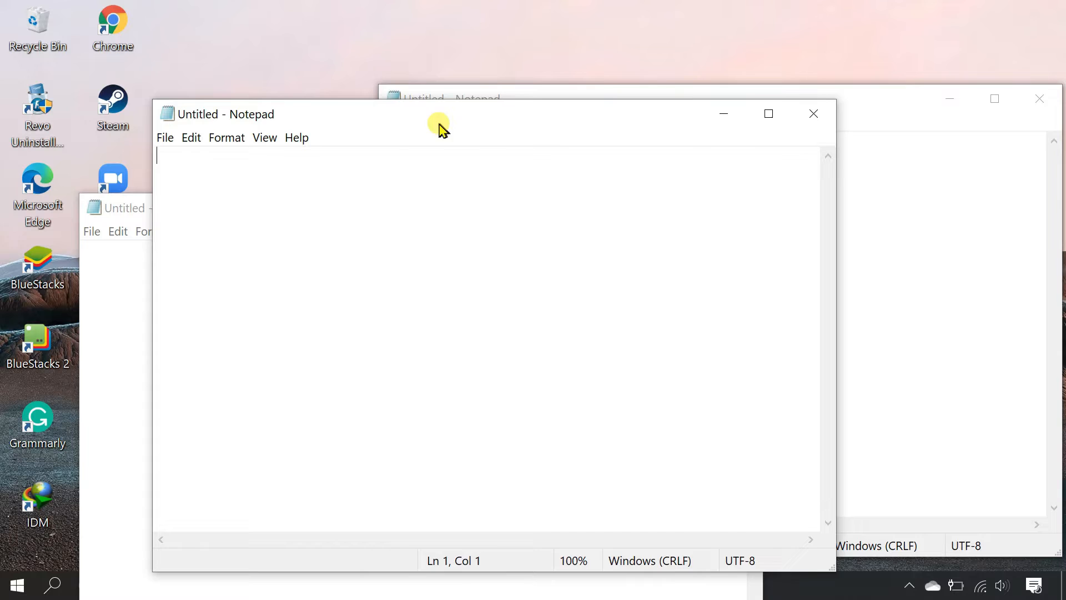
{"action": "left_click_drag", "start_coordinate": [438, 124], "coordinate": [859, 228]}
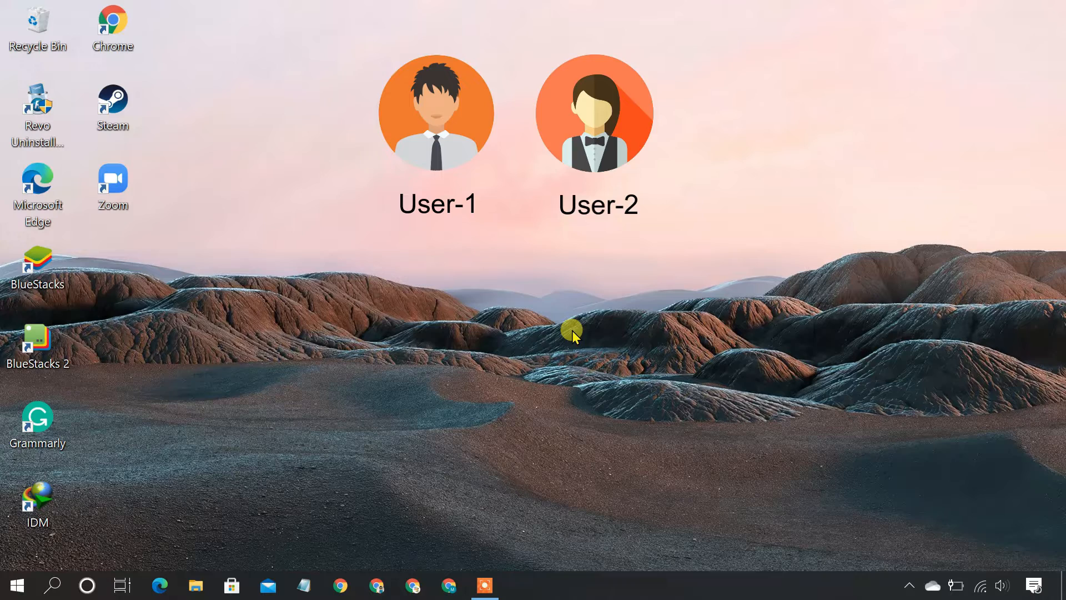
In Settings > Accounts > Family & other users, add a local user without a Microsoft account
{"action": "left_click", "coordinate": [14, 585]}
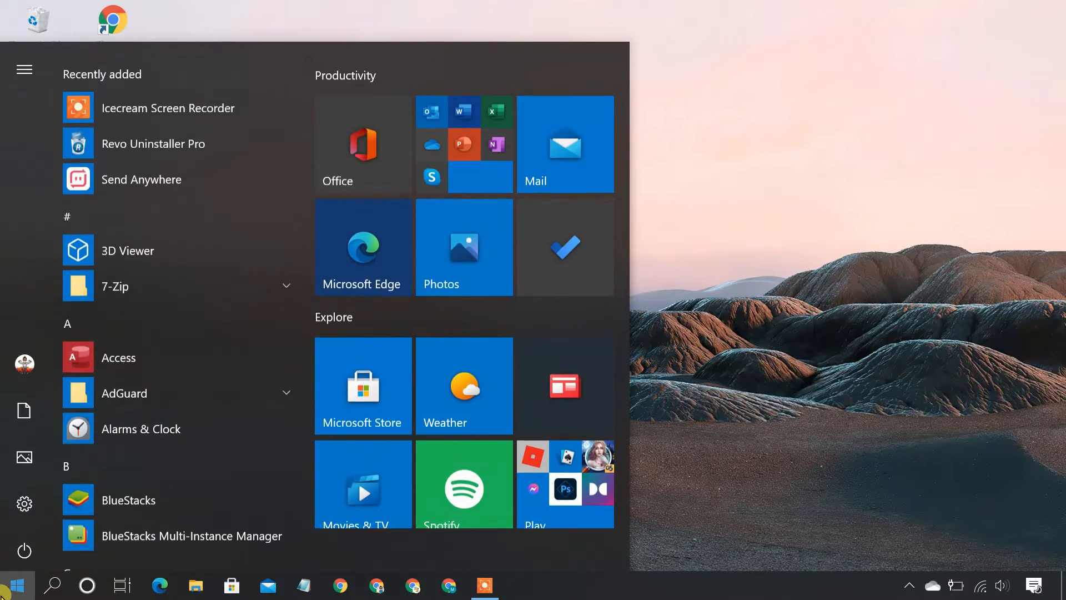
{"action": "left_click", "coordinate": [24, 502]}
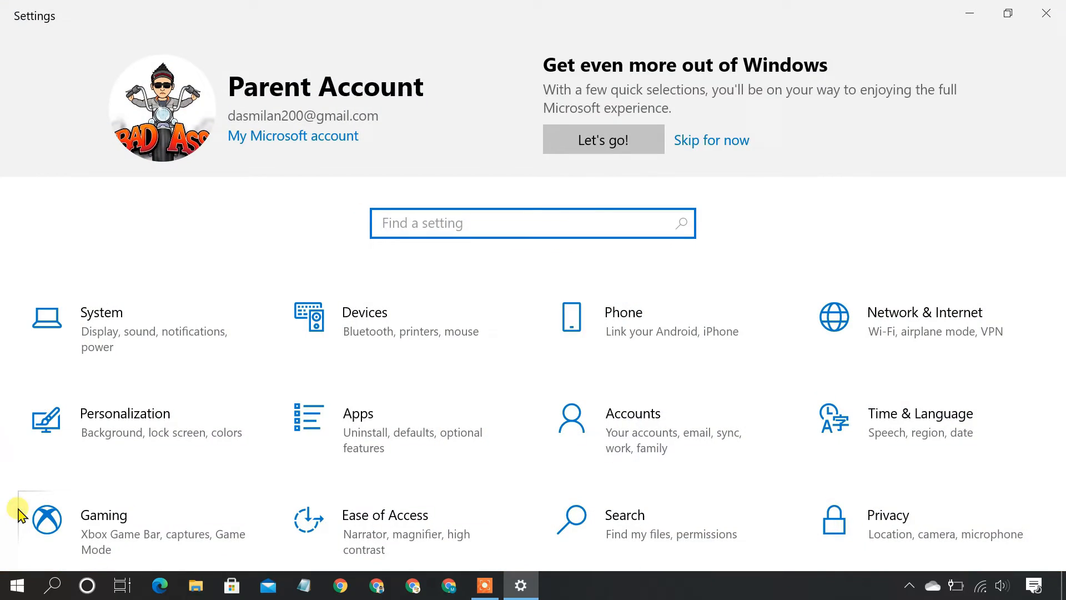
{"action": "left_click", "coordinate": [632, 413]}
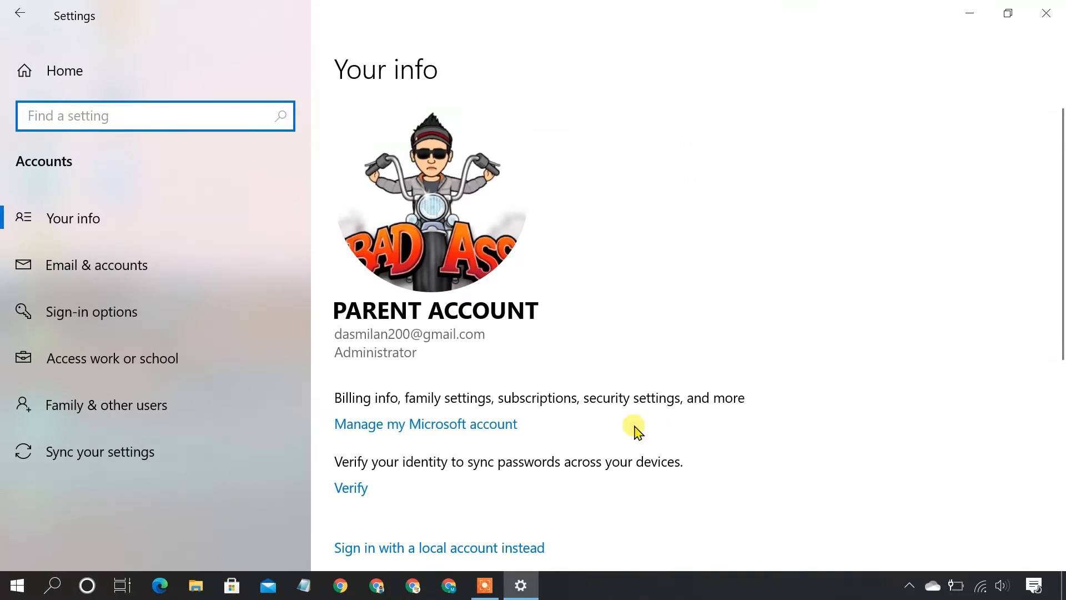
{"action": "left_click", "coordinate": [106, 404]}
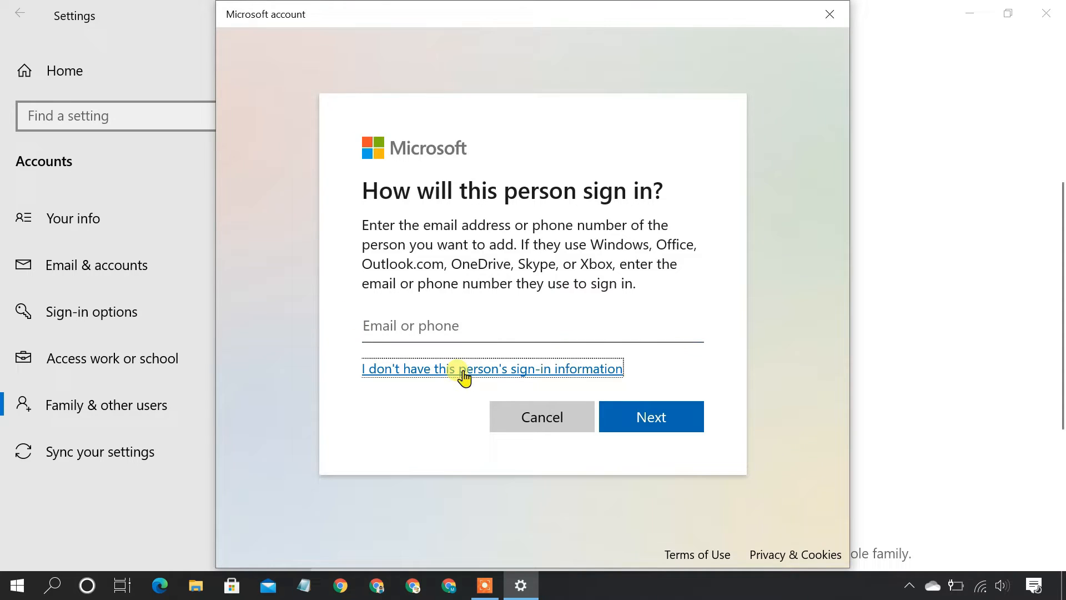
{"action": "left_click", "coordinate": [490, 367]}
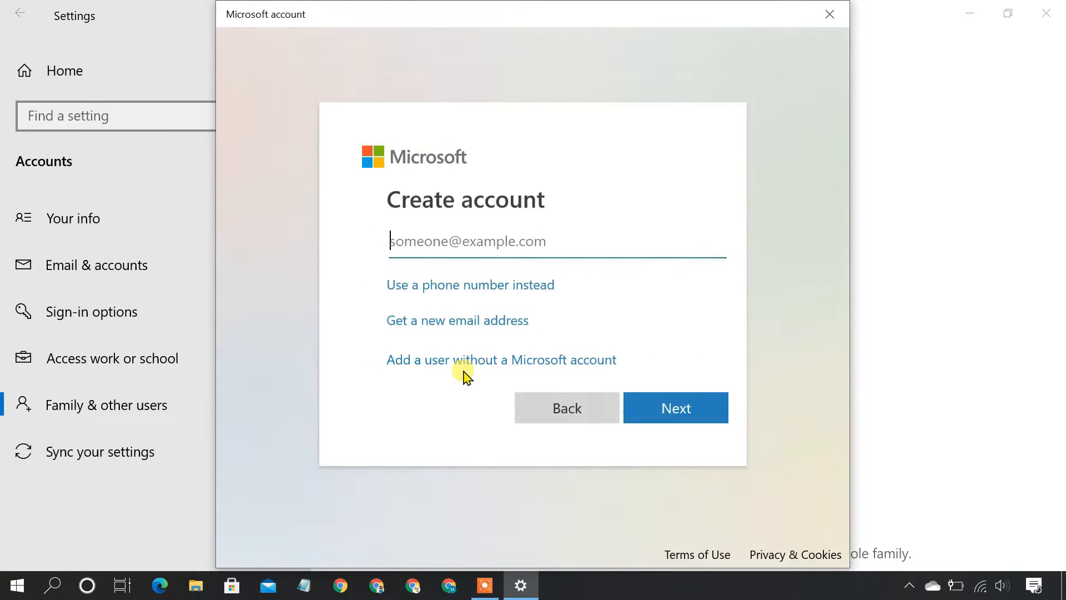
{"action": "left_click", "coordinate": [500, 358]}
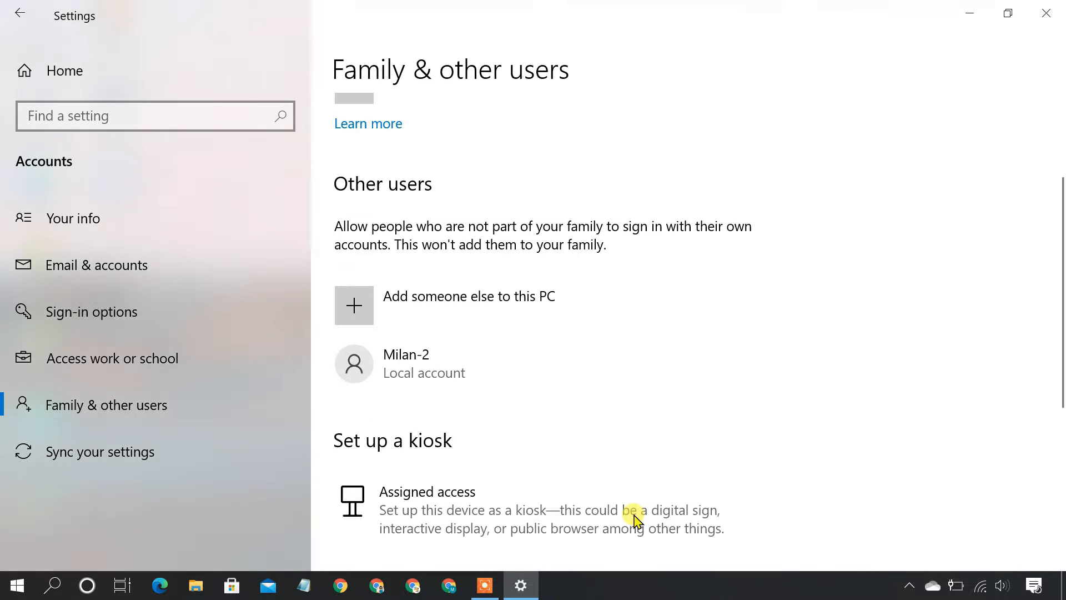
{"action": "mouse_move", "coordinate": [594, 415]}
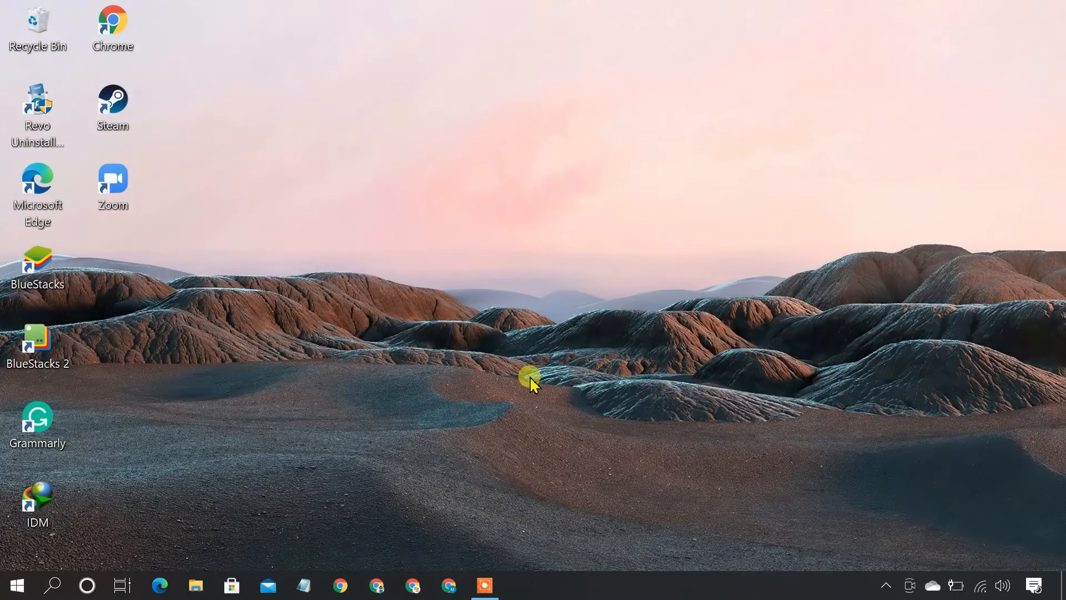
{"action": "left_click", "coordinate": [112, 28]}
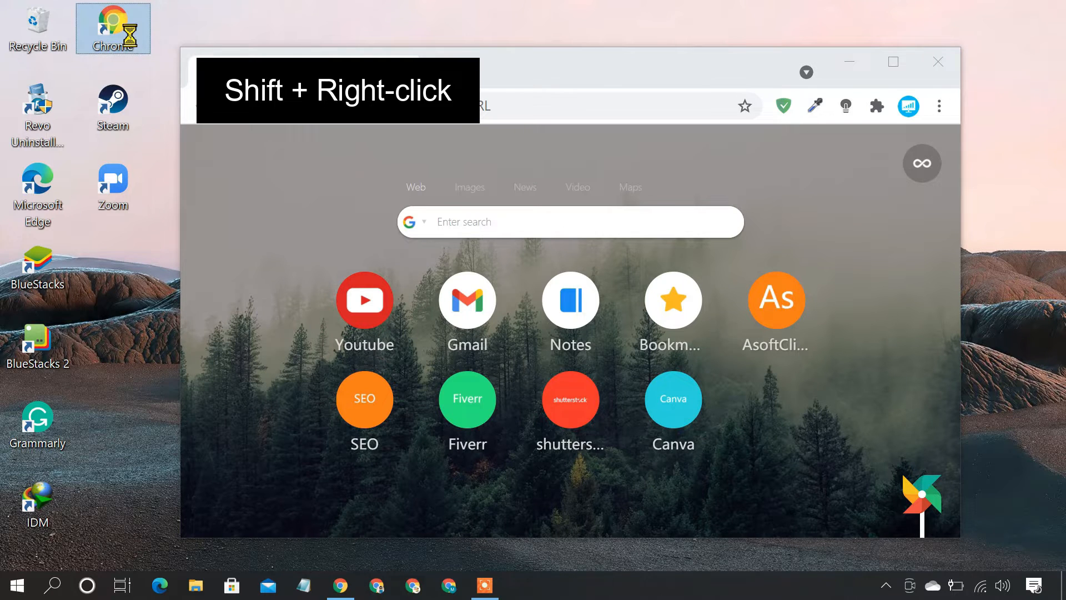
{"action": "right_click", "coordinate": [112, 28]}
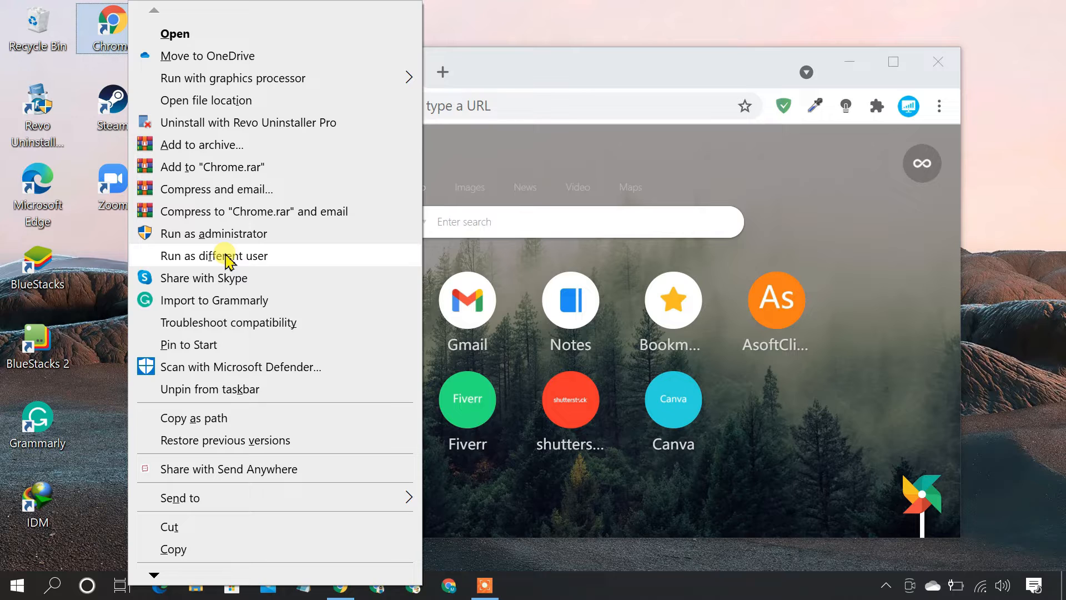
{"action": "left_click", "coordinate": [214, 255]}
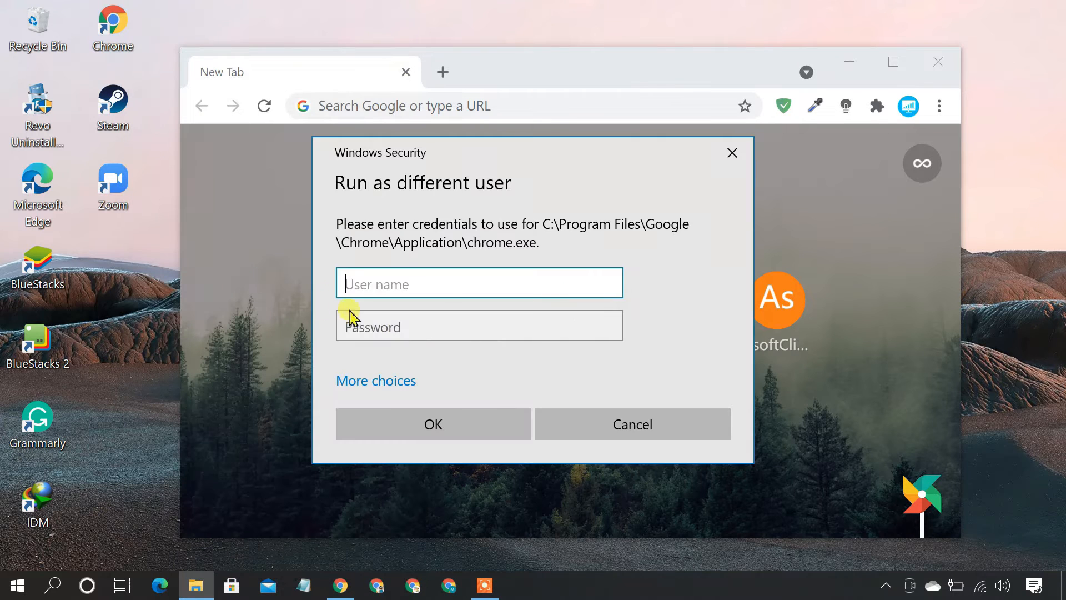
{"action": "type", "text": "Milan-2"}
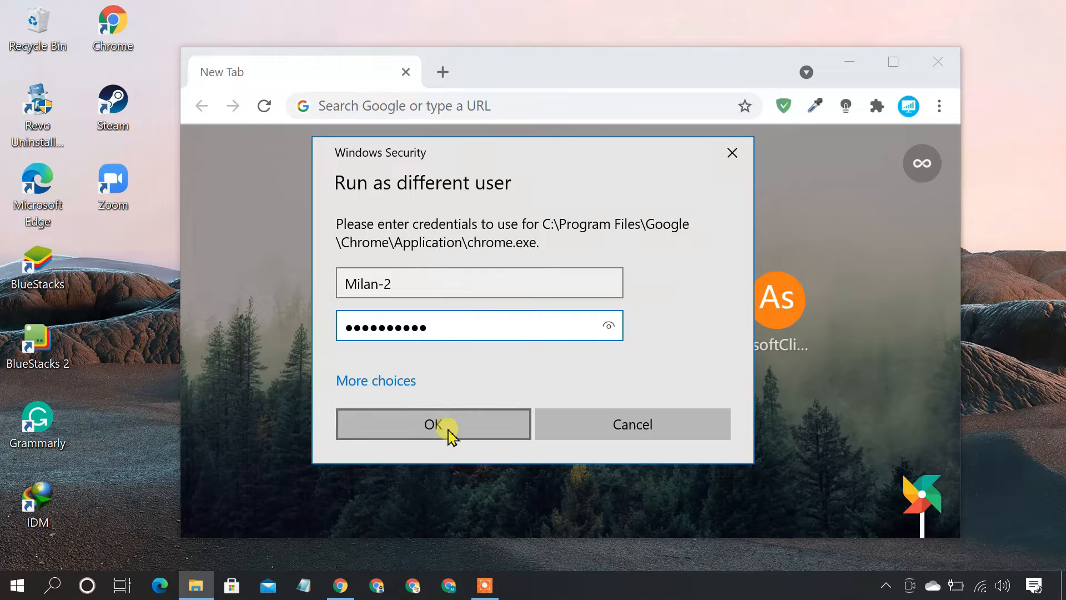
{"action": "left_click", "coordinate": [433, 423]}
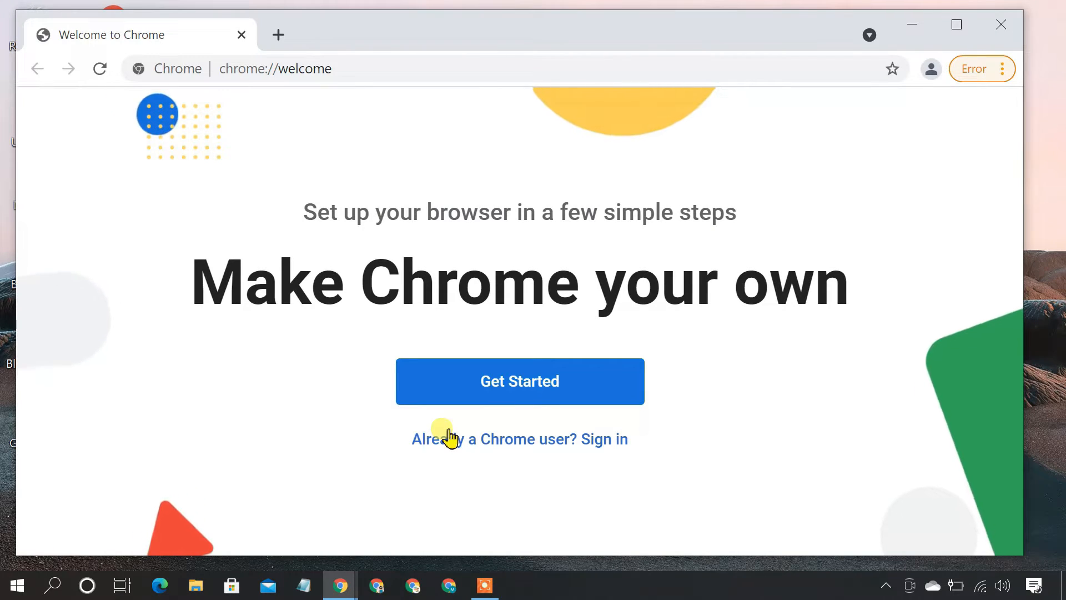
{"action": "mouse_move", "coordinate": [340, 585]}
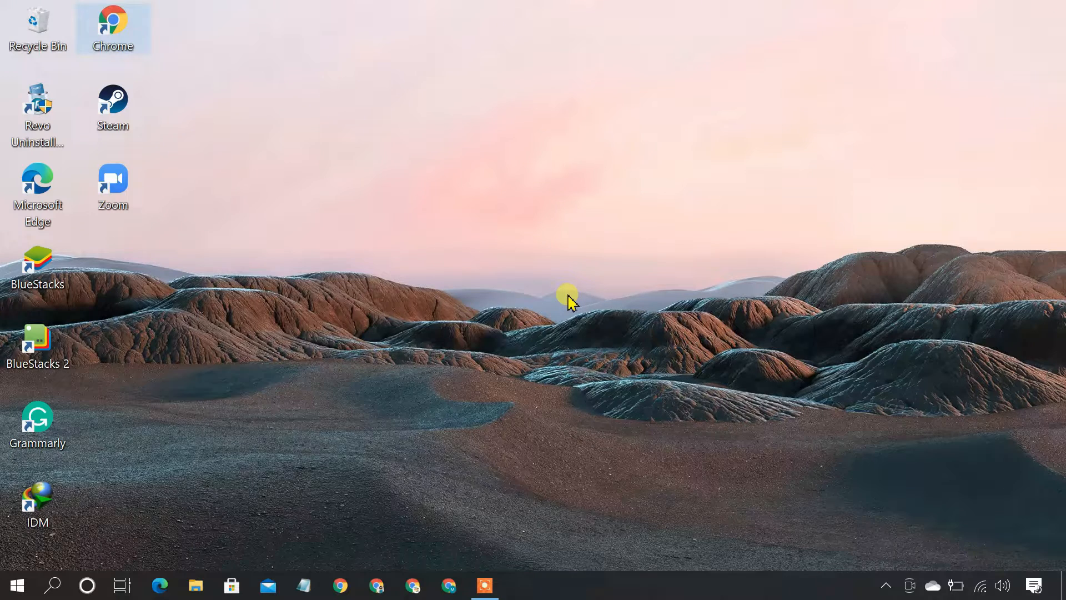
On the Sandboxie-Plus Downloads page, choose the Sandboxie-Plus-x64-v0.7.4.exe installer
{"action": "left_click", "coordinate": [376, 585]}
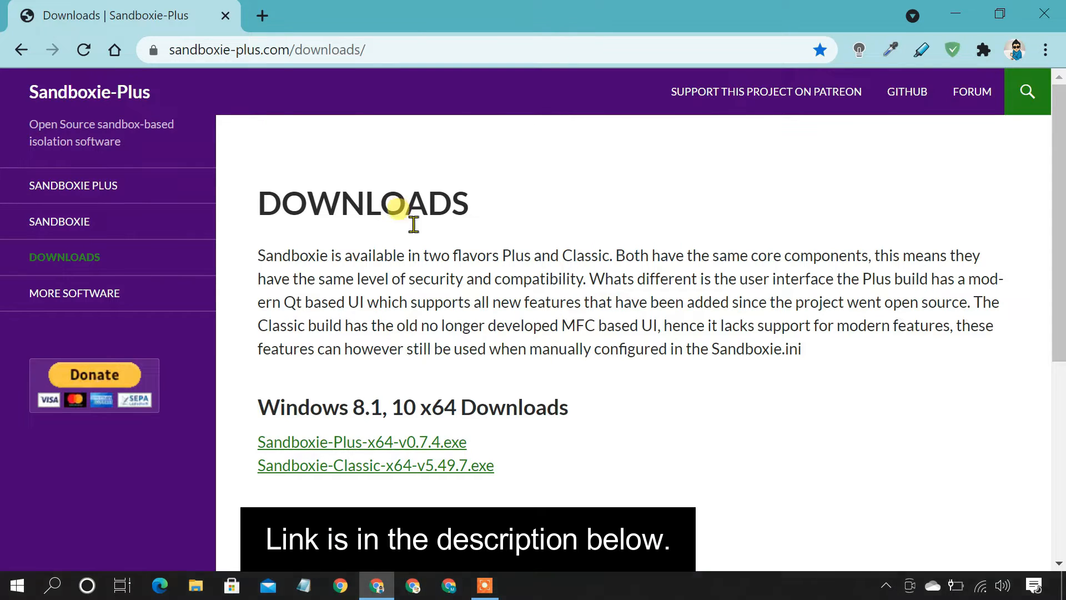
{"action": "double_click", "coordinate": [292, 256]}
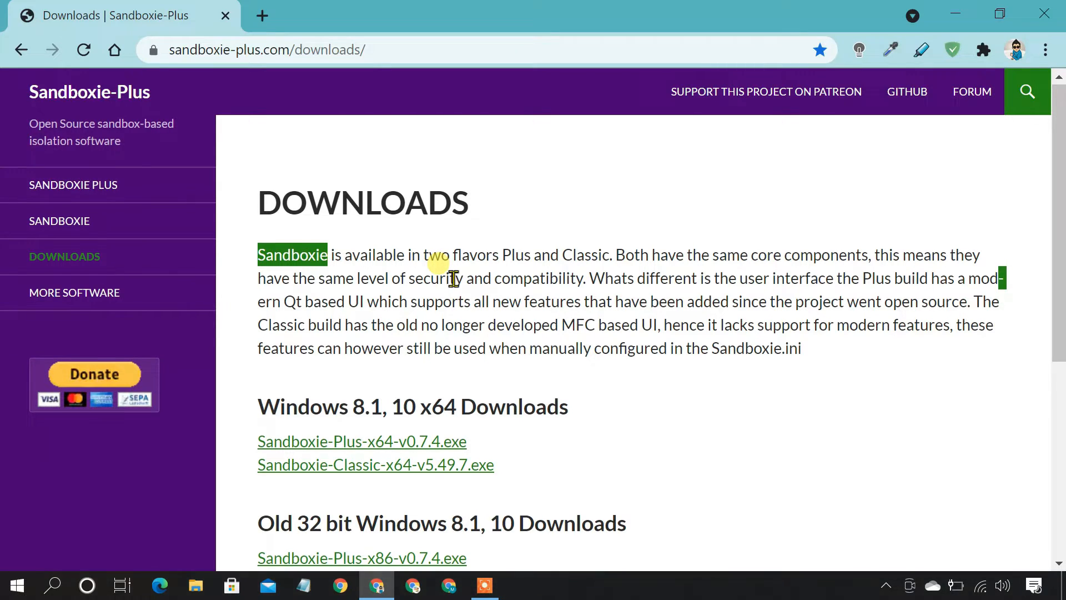
{"action": "scroll", "scroll_direction": "down", "scroll_amount": 3}
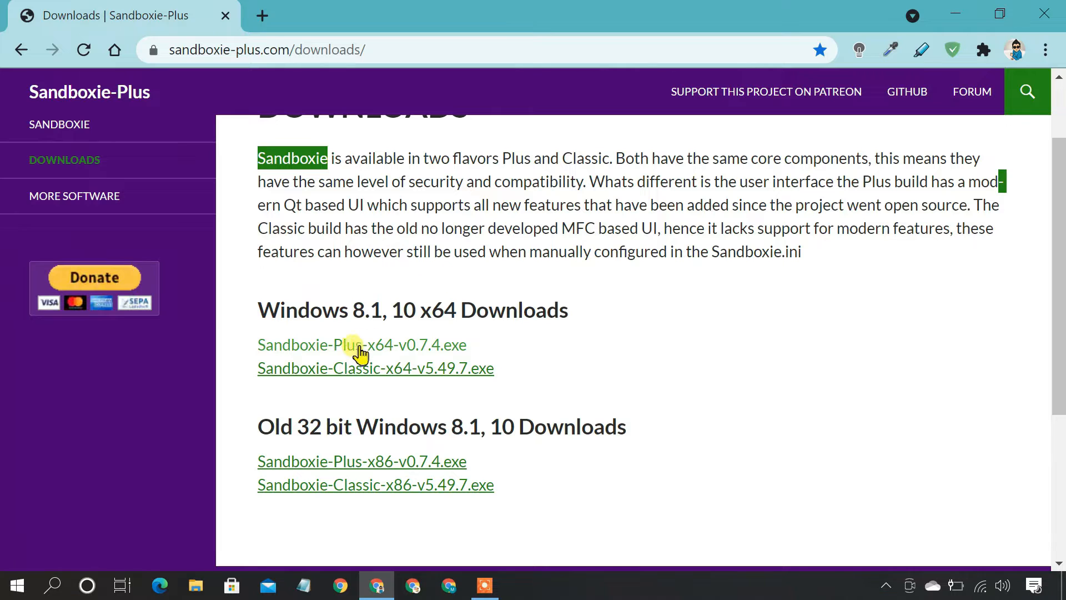
{"action": "left_click", "coordinate": [359, 344]}
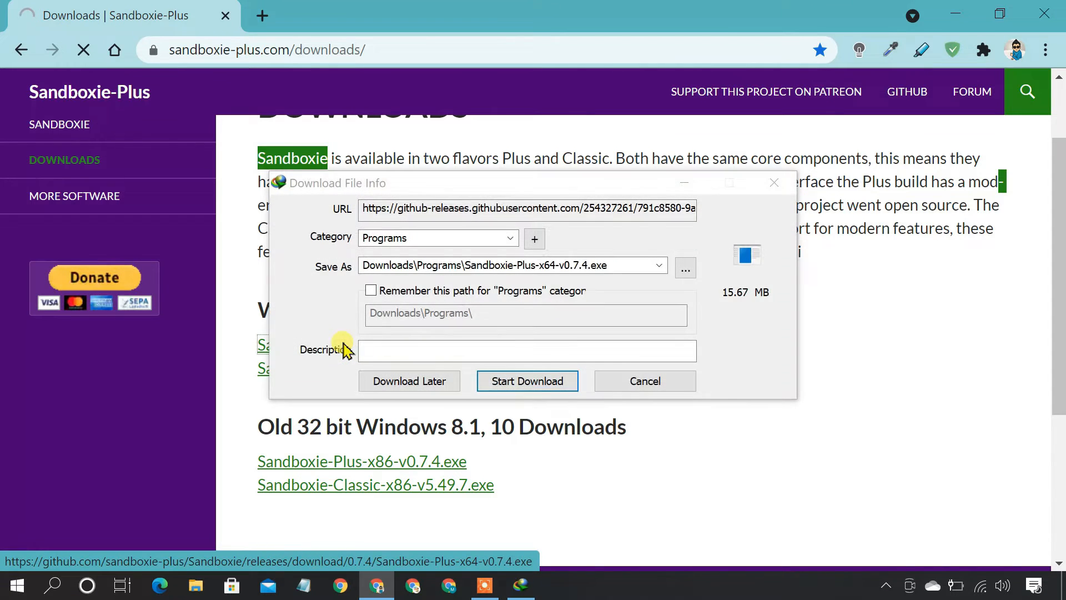
Download it into a newly created Programs folder and install with the default Start menu folder
{"action": "left_click", "coordinate": [526, 381]}
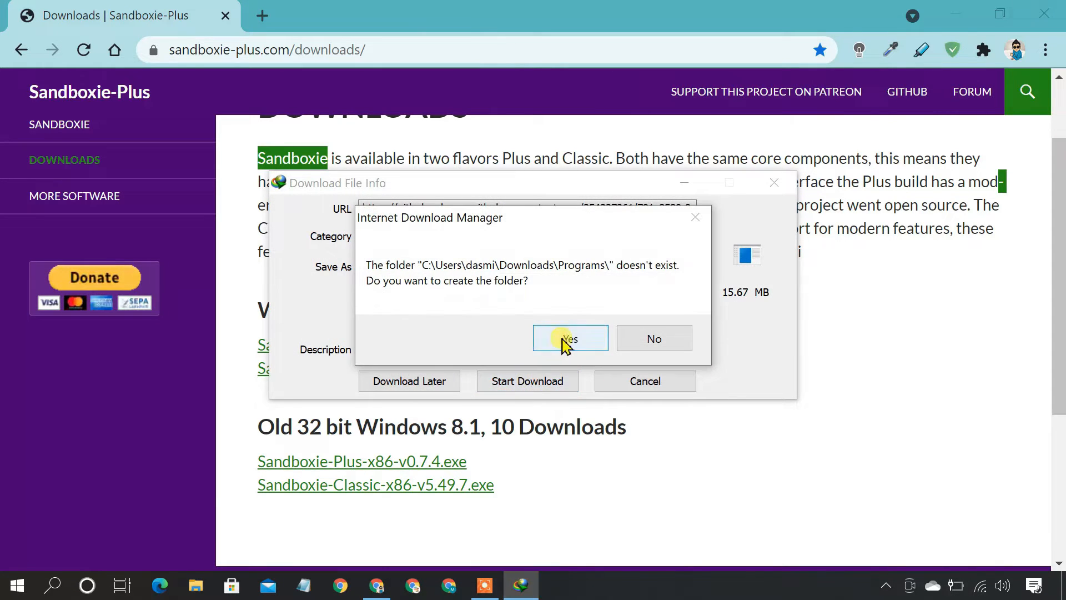
{"action": "left_click", "coordinate": [570, 337]}
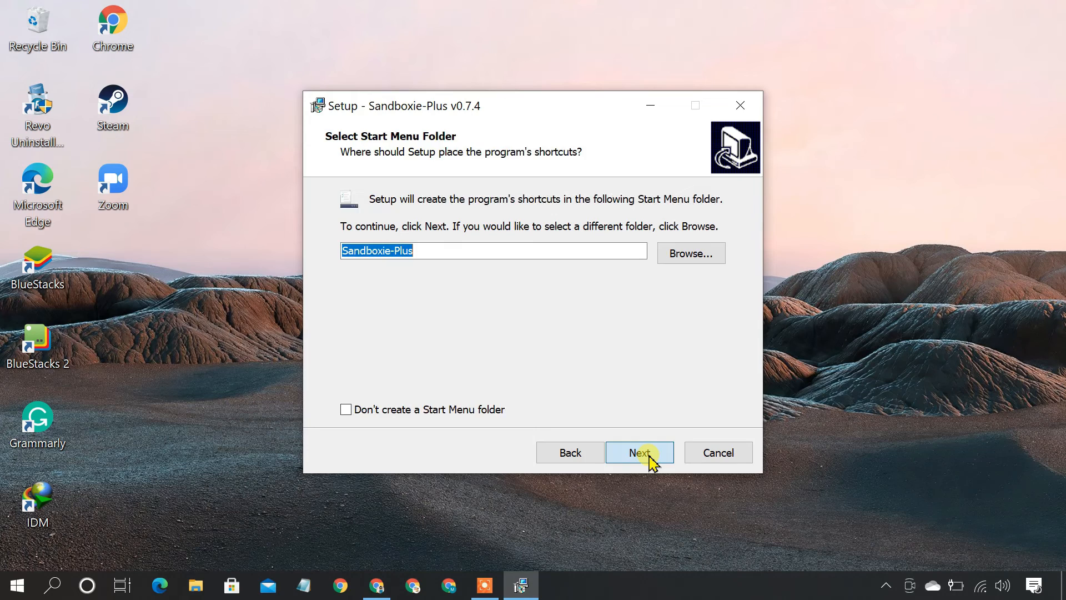
{"action": "left_click", "coordinate": [639, 452]}
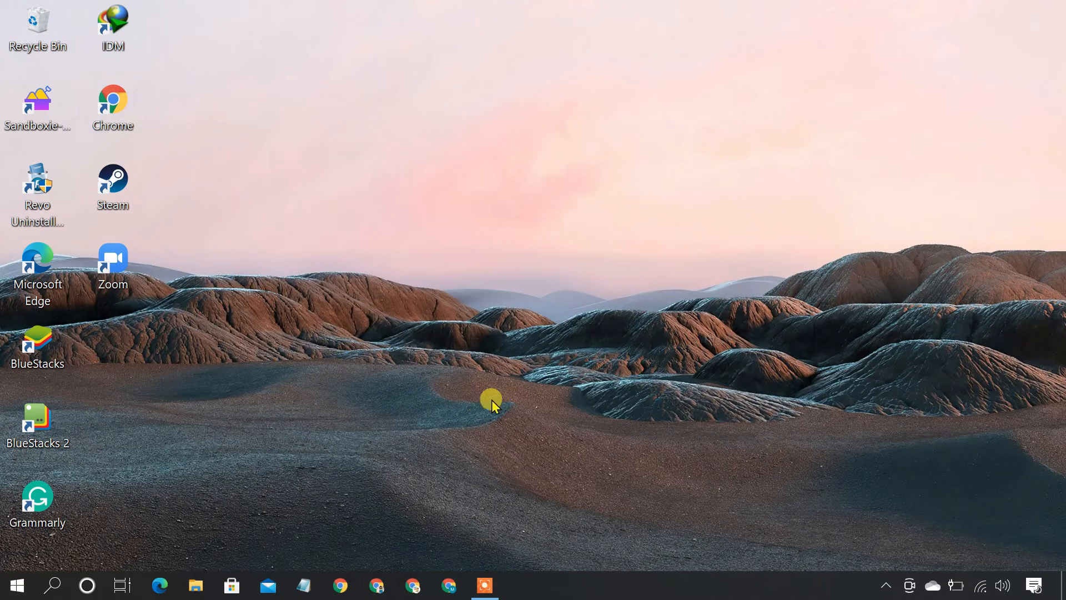
Launch Zoom, then run a second Zoom sandboxed in DefaultBox from the shortcut's context menu
{"action": "double_click", "coordinate": [113, 265]}
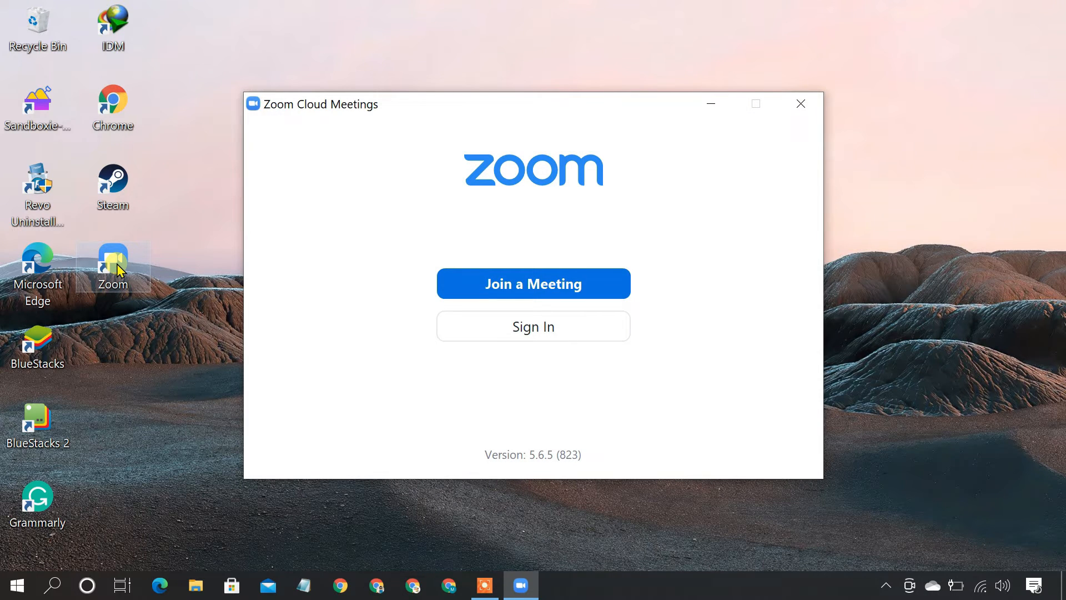
{"action": "right_click", "coordinate": [112, 265]}
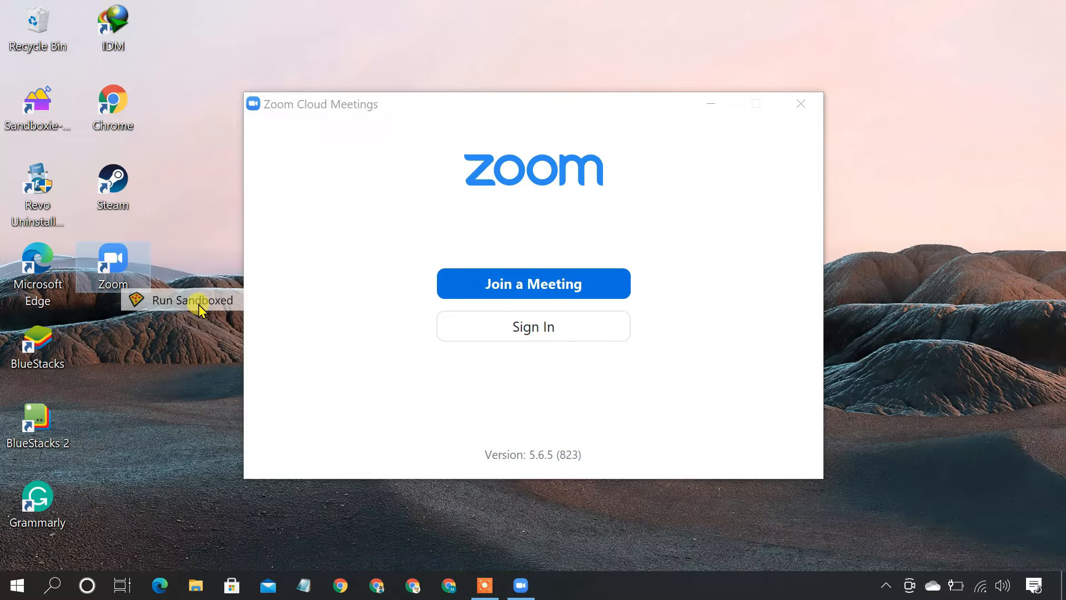
{"action": "left_click", "coordinate": [197, 300]}
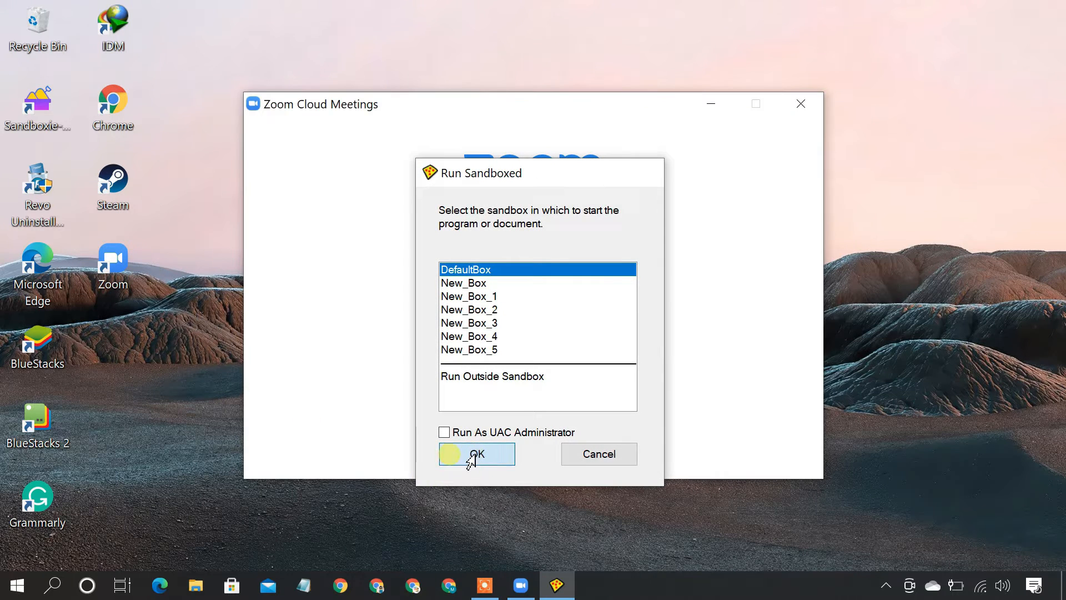
{"action": "left_click", "coordinate": [477, 453]}
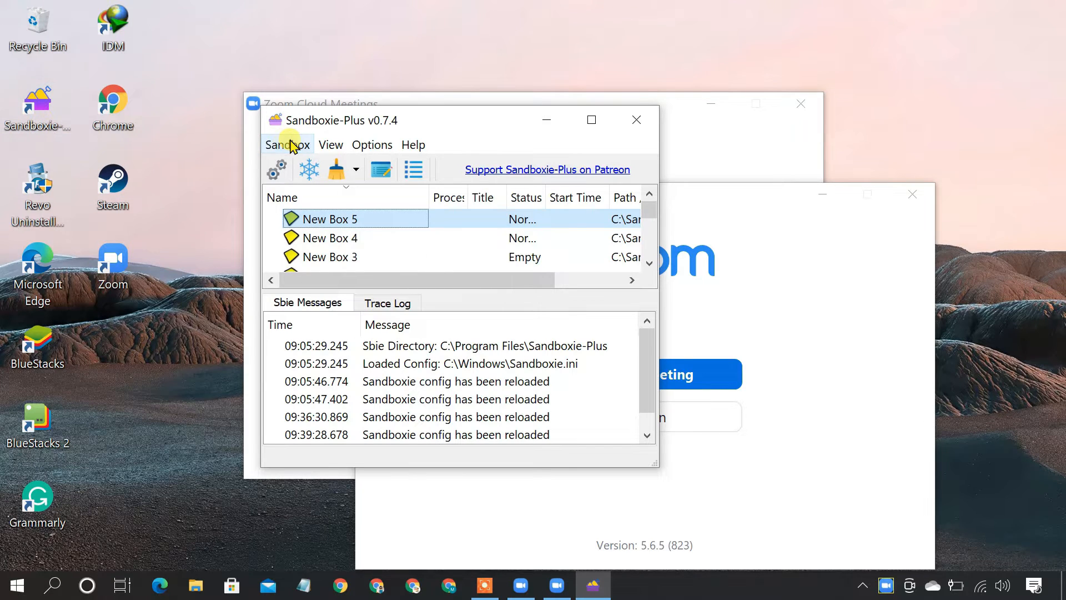
Create a new empty sandbox named New Box 6 via Sandbox > Create New Box
{"action": "left_click", "coordinate": [286, 144]}
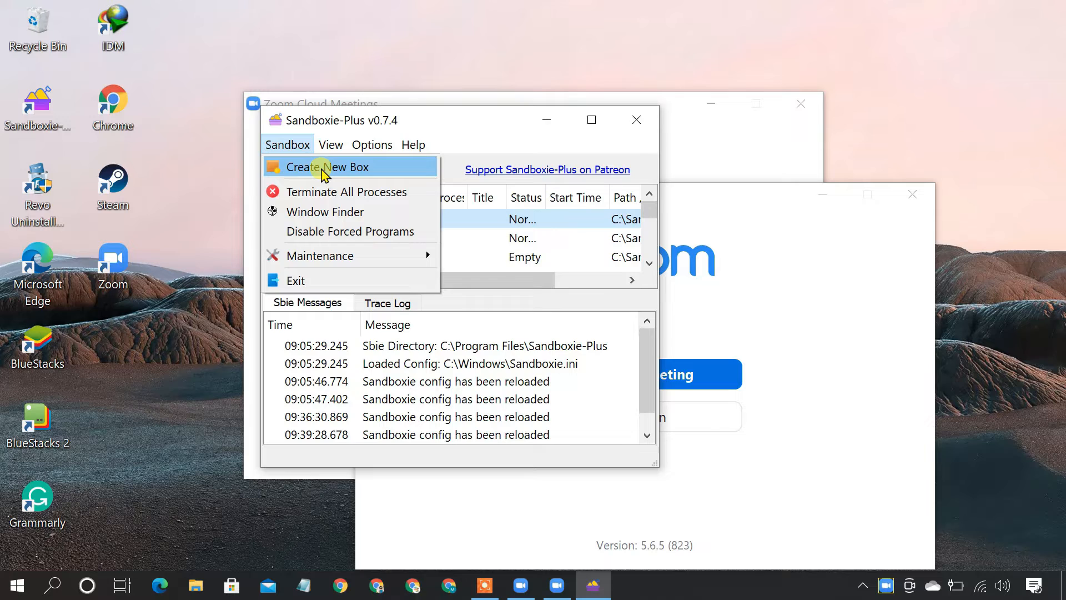
{"action": "left_click", "coordinate": [328, 166]}
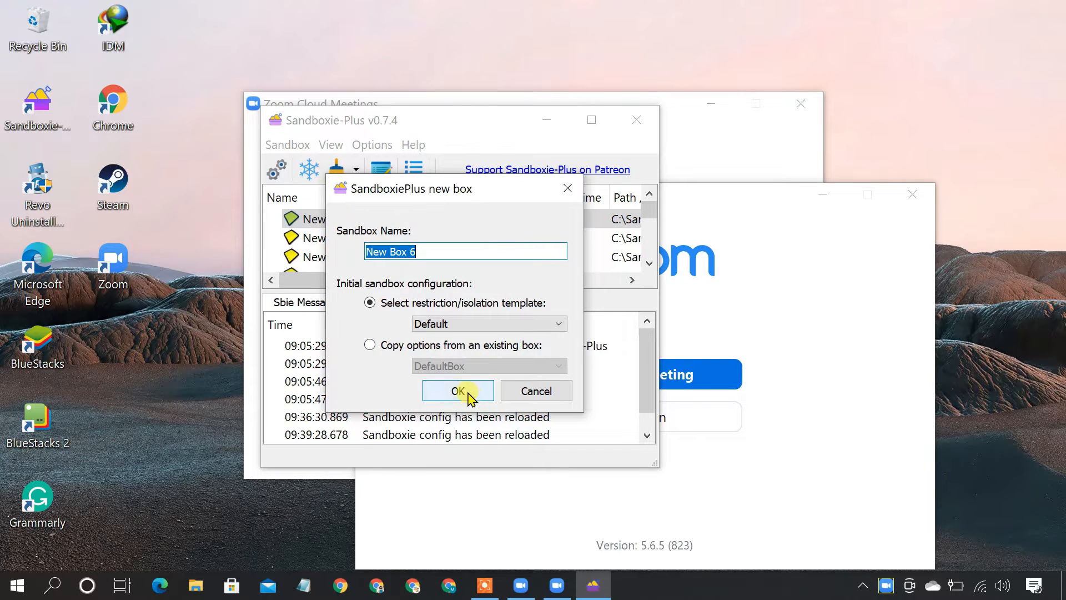
{"action": "left_click", "coordinate": [456, 390]}
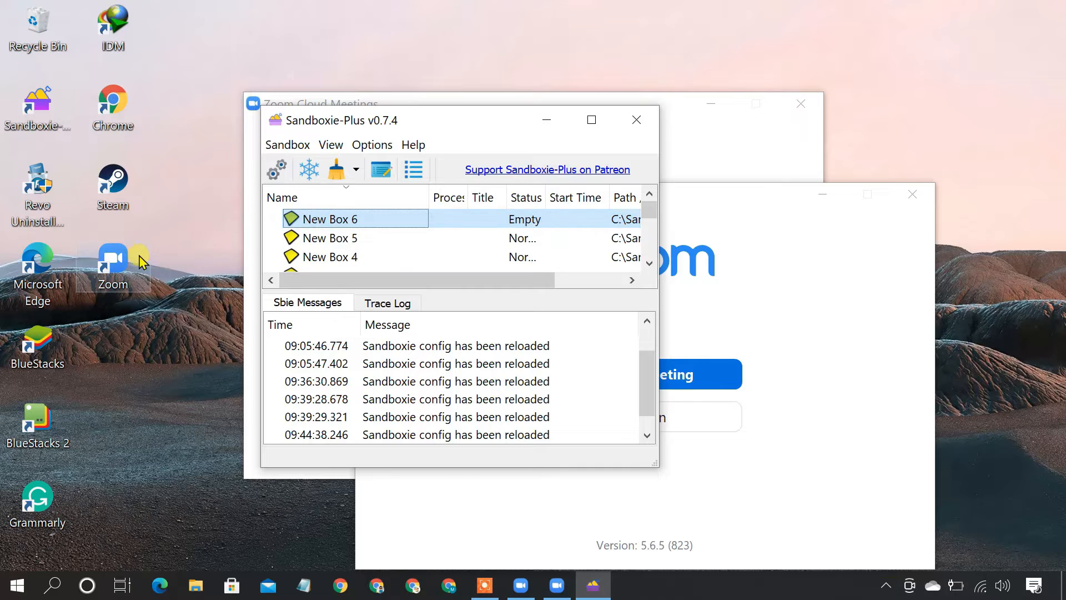
{"action": "right_click", "coordinate": [112, 265]}
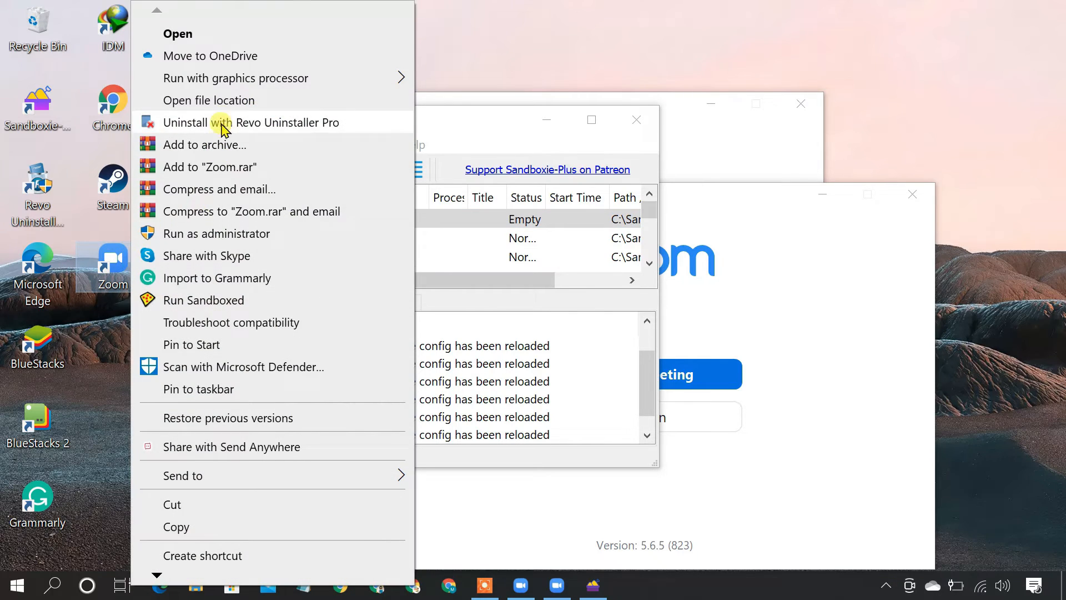
{"action": "left_click", "coordinate": [209, 100]}
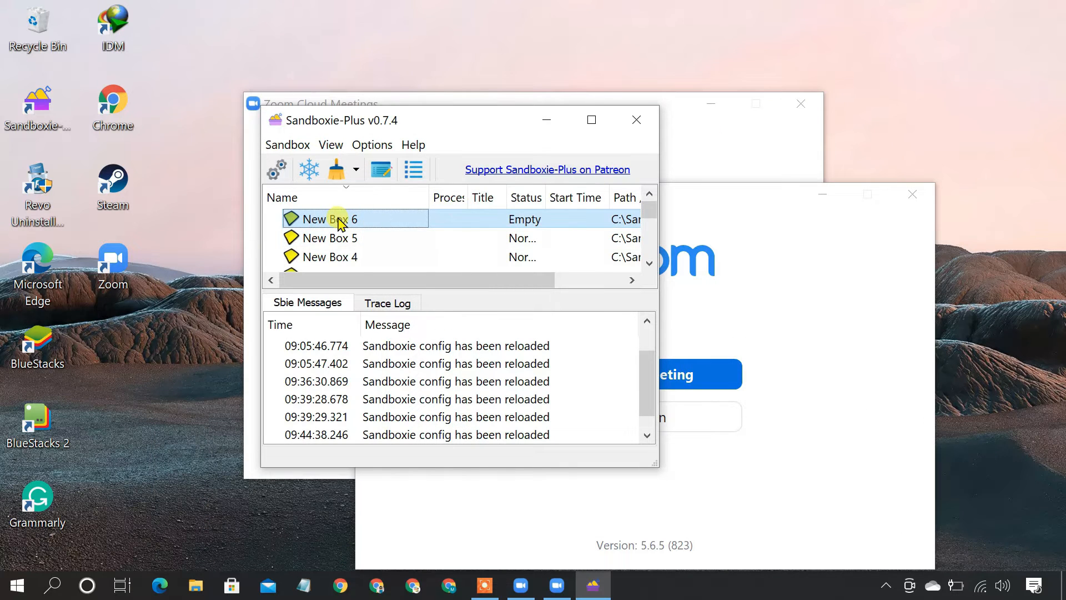
Run a program in New Box 6, browsing to C:\Users\...\AppData\Roaming\Zoom\bin and picking Zoom
{"action": "right_click", "coordinate": [334, 219]}
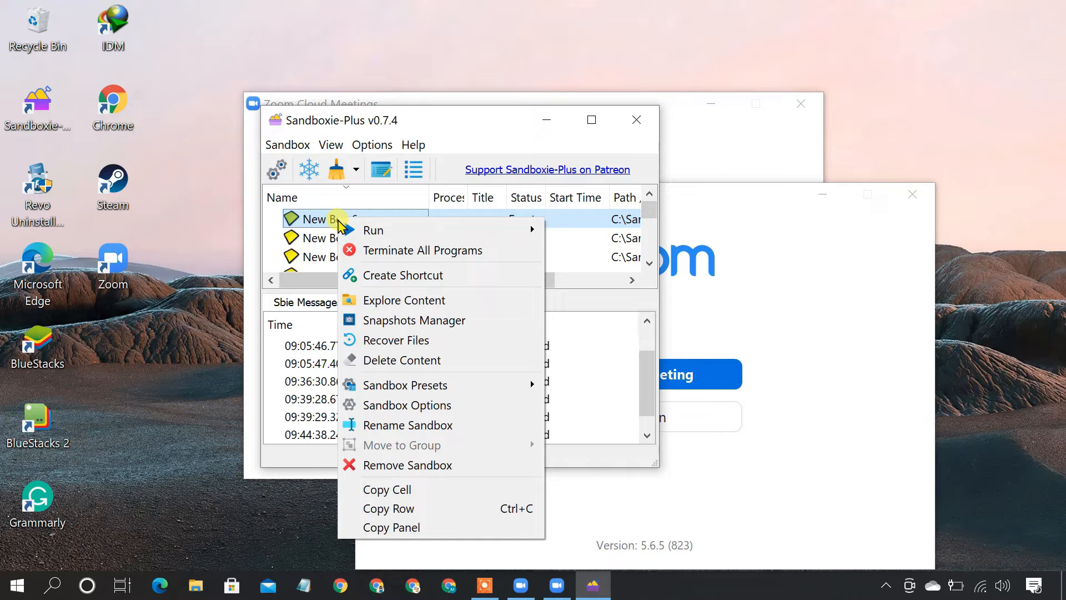
{"action": "mouse_move", "coordinate": [373, 230]}
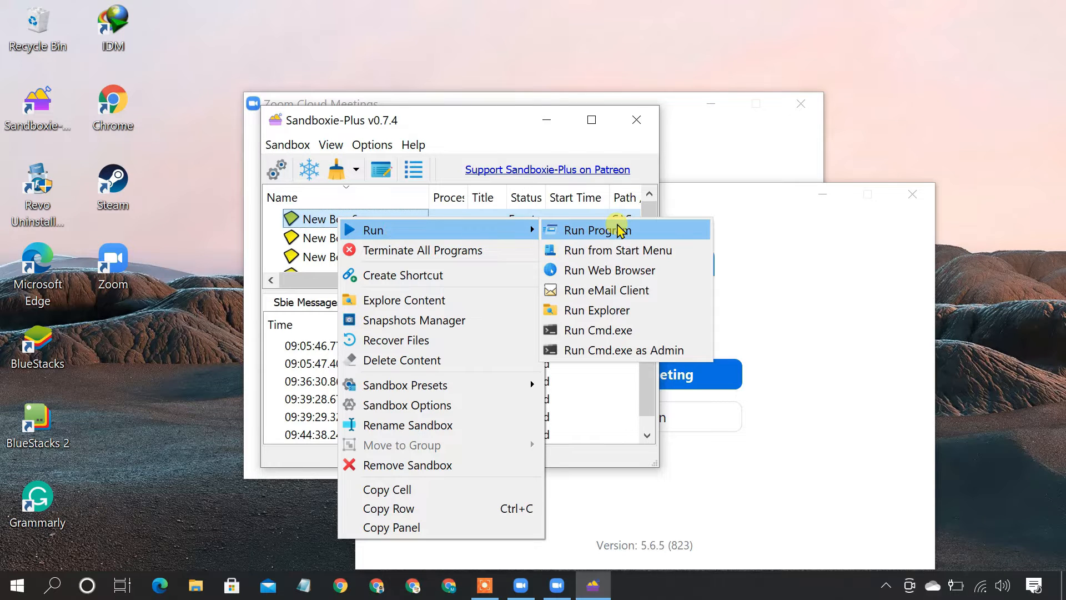
{"action": "left_click", "coordinate": [597, 229]}
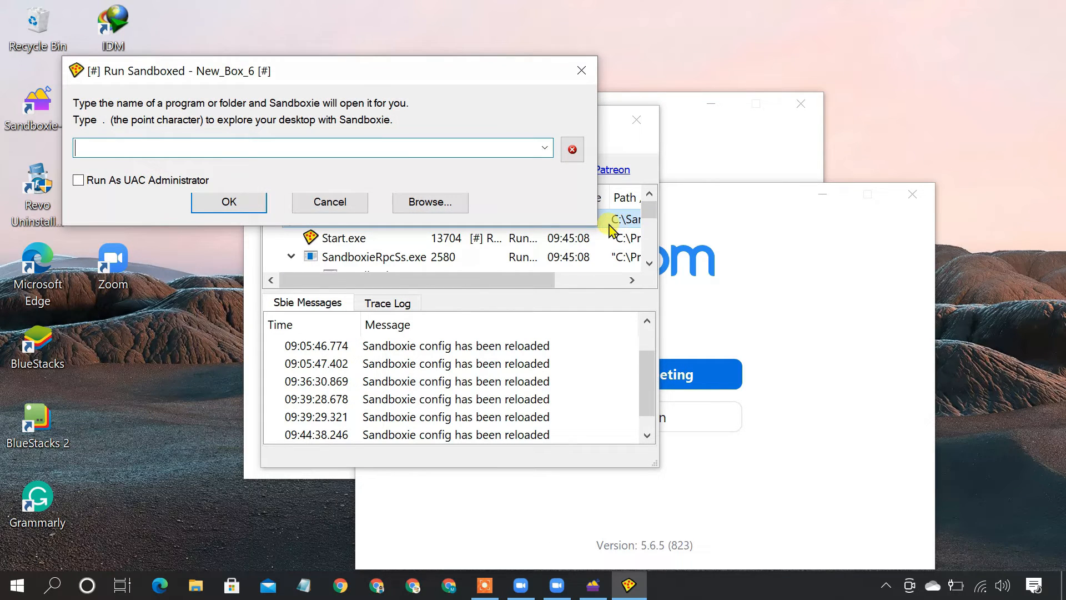
{"action": "left_click", "coordinate": [430, 202]}
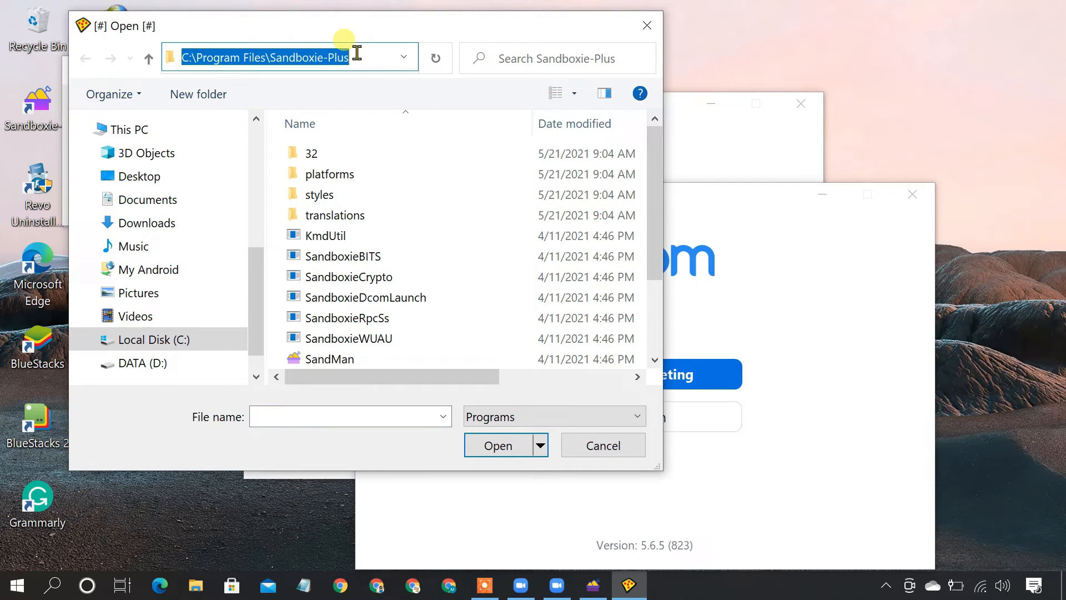
{"action": "type", "text": "C:\\Users\\...\\AppData\\Roaming\\Zoom\\bin"}
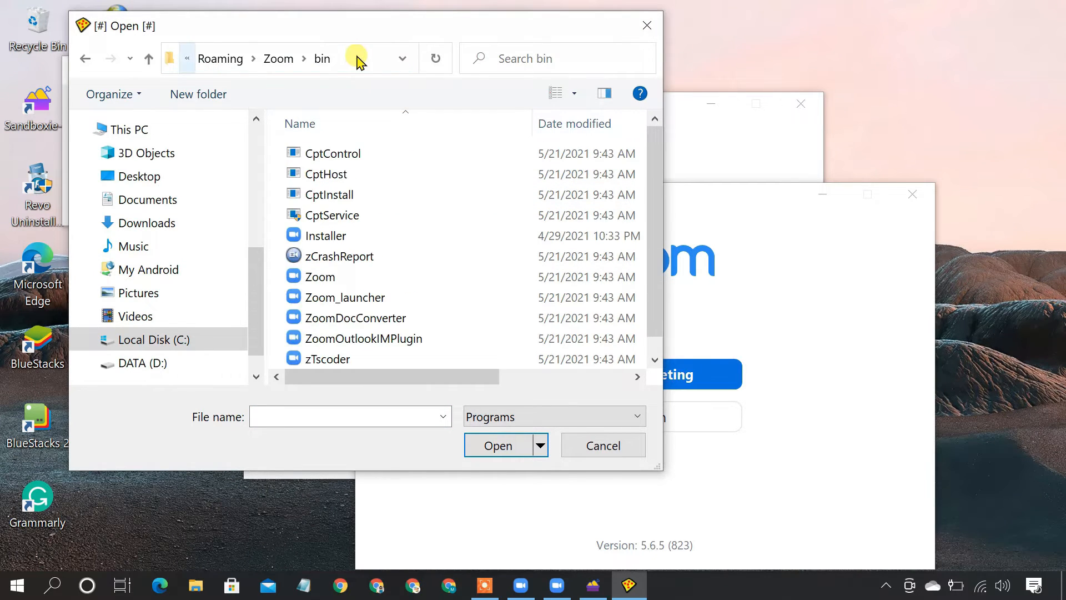
{"action": "left_click", "coordinate": [320, 276]}
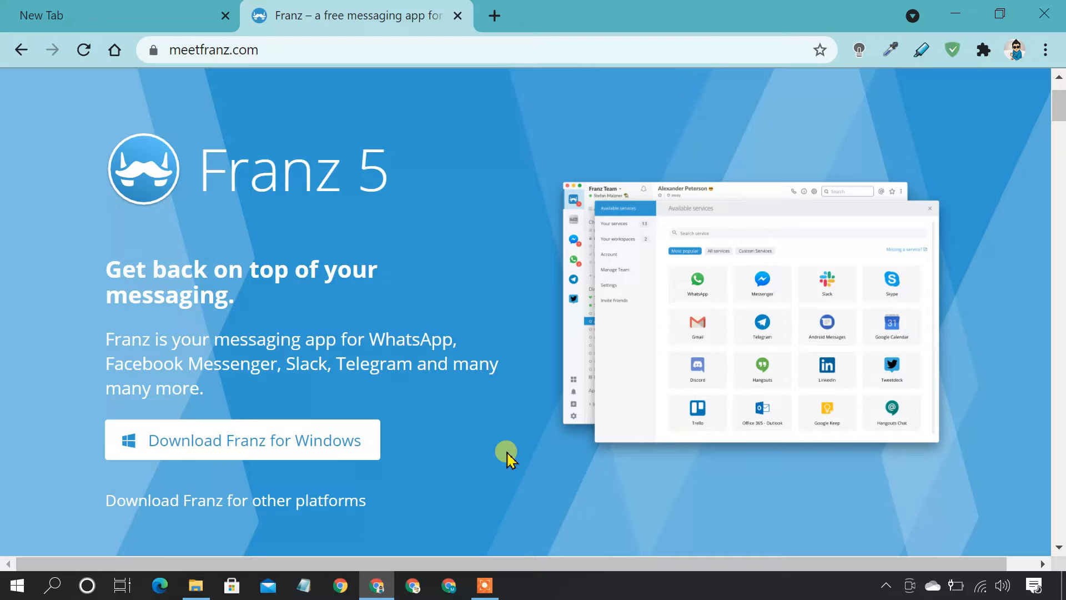
{"action": "mouse_move", "coordinate": [726, 304]}
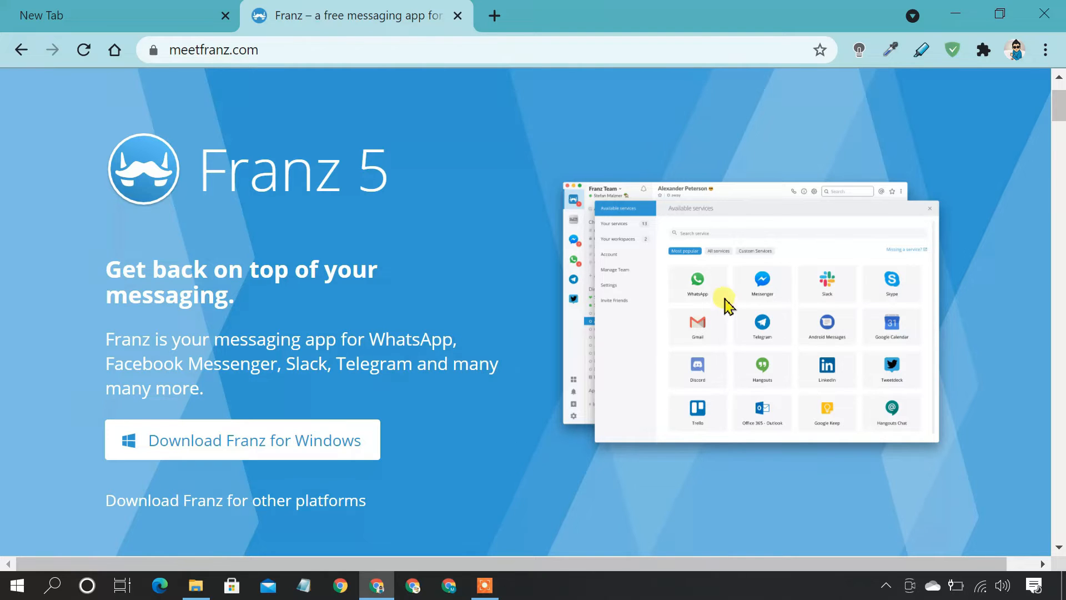
{"action": "mouse_move", "coordinate": [909, 414]}
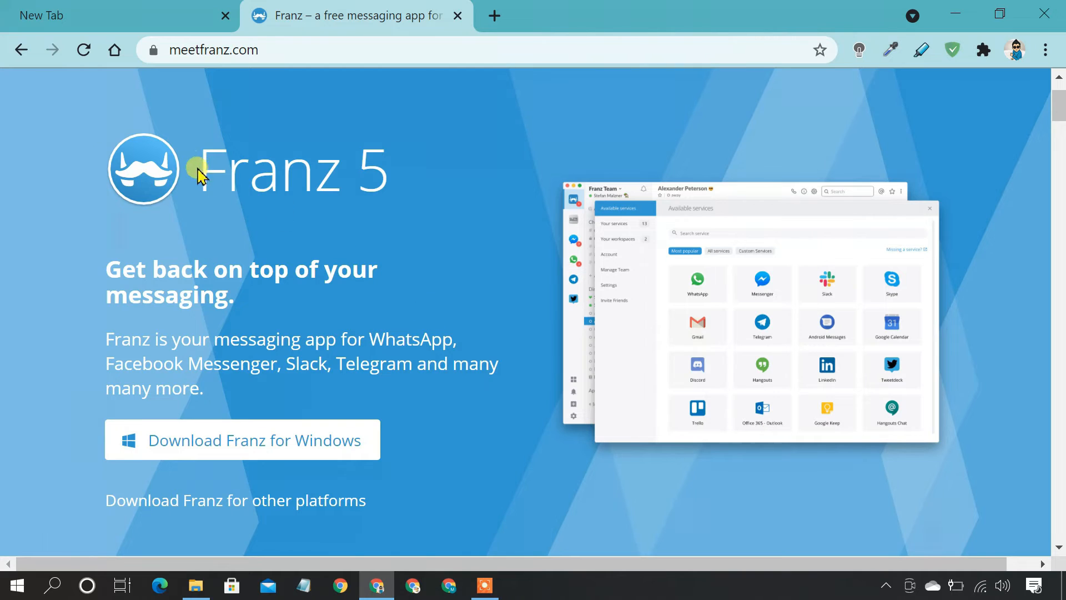
Download Franz for Windows from meetfranz.com and run the Franz-Setup-5.6.1.exe installer
{"action": "left_click", "coordinate": [242, 439]}
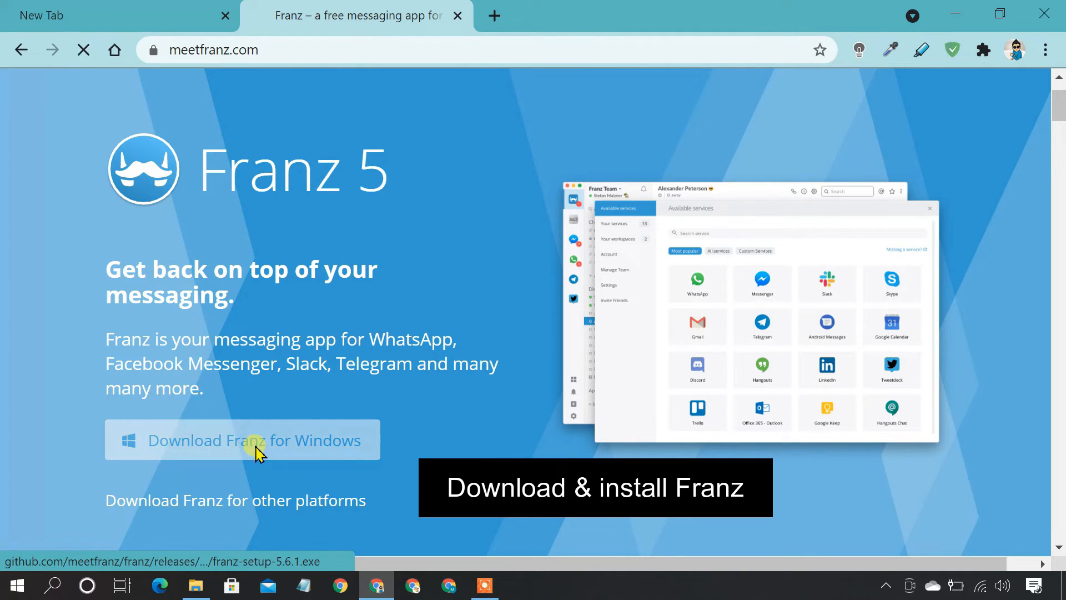
{"action": "left_click", "coordinate": [242, 440]}
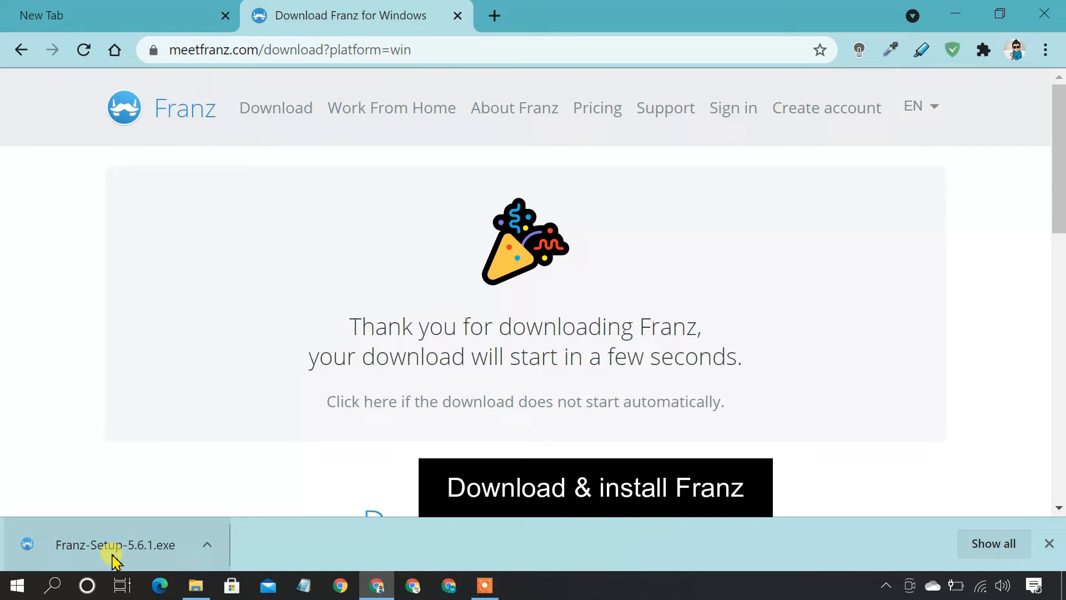
{"action": "left_click", "coordinate": [115, 544]}
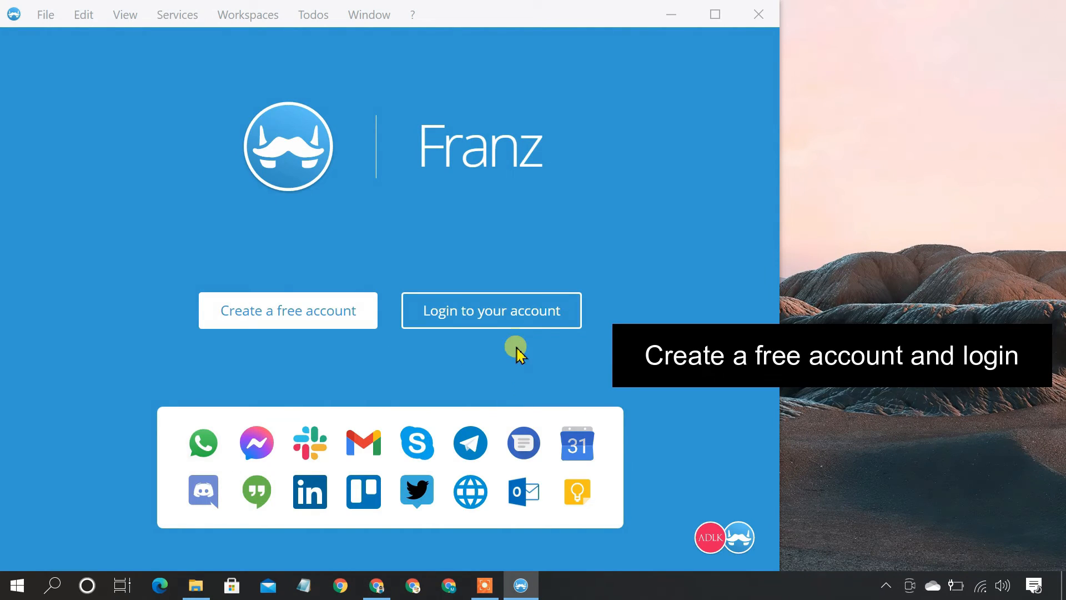
Sign in to the existing Franz account with the stored credentials
{"action": "left_click", "coordinate": [491, 309]}
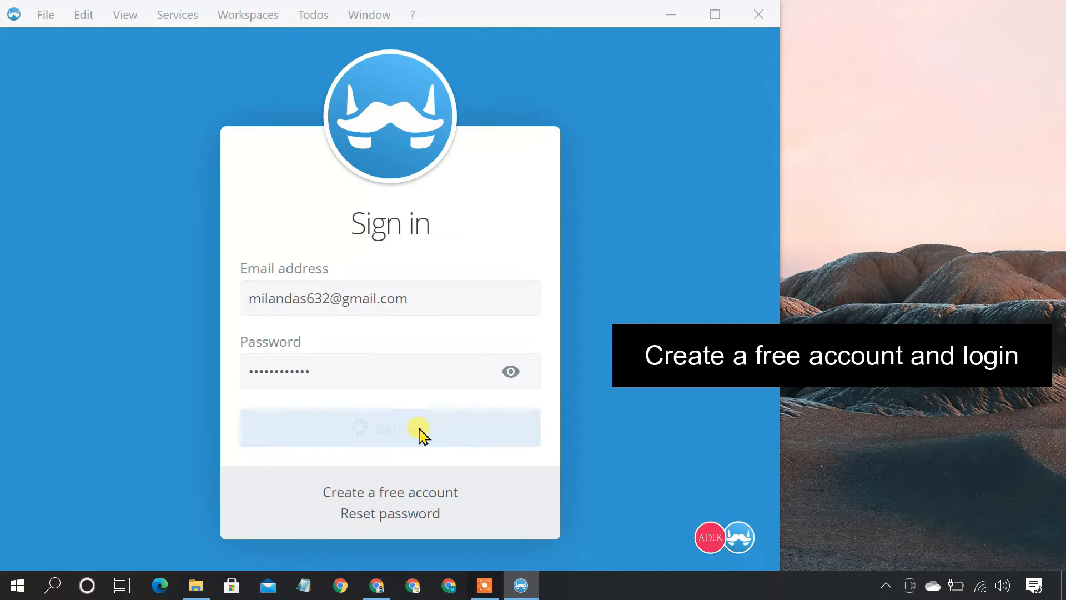
{"action": "left_click", "coordinate": [389, 428]}
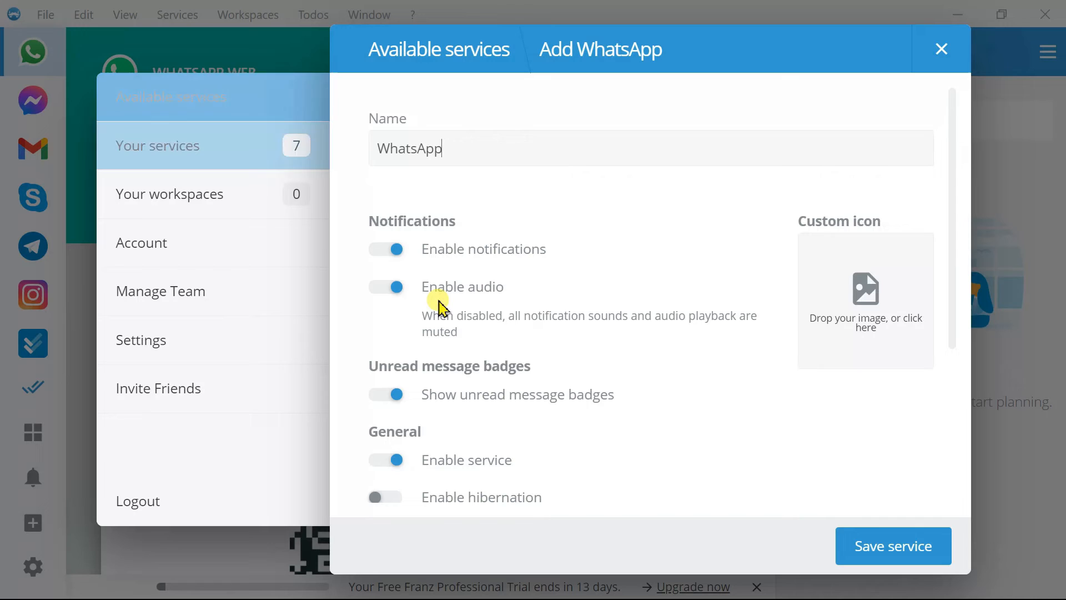
Save a WhatsApp service, add a second one named WhatsApp 2, and close Available services
{"action": "left_click", "coordinate": [892, 545]}
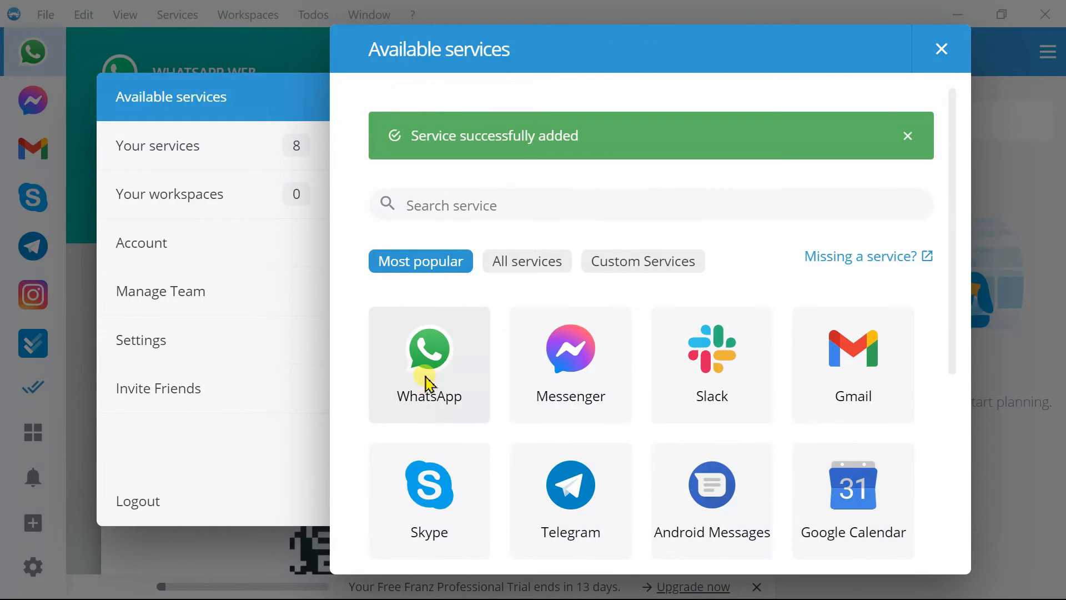
{"action": "left_click", "coordinate": [429, 364]}
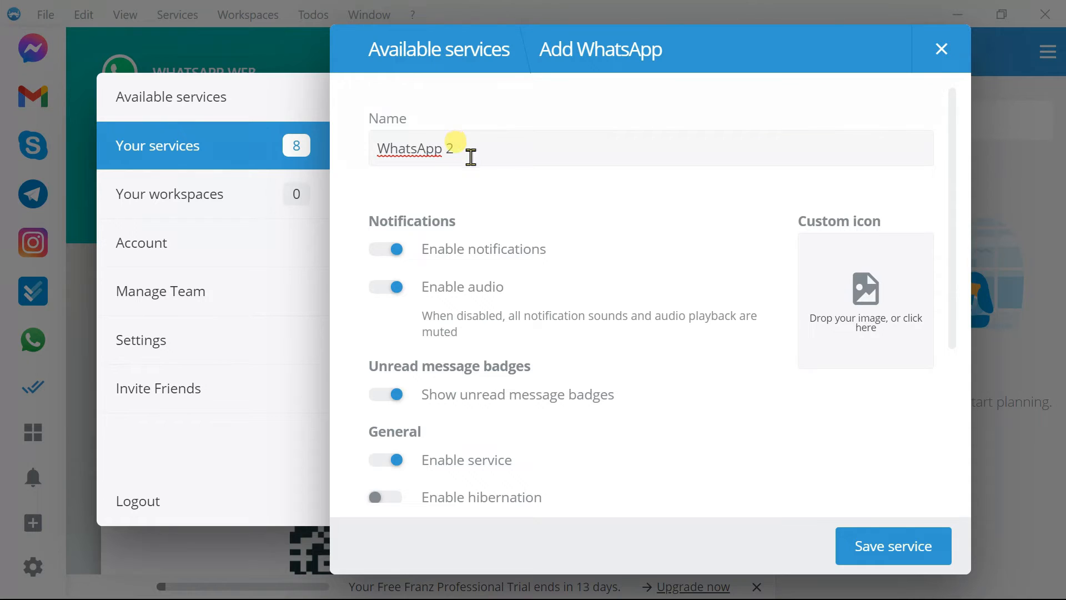
{"action": "left_click", "coordinate": [893, 545]}
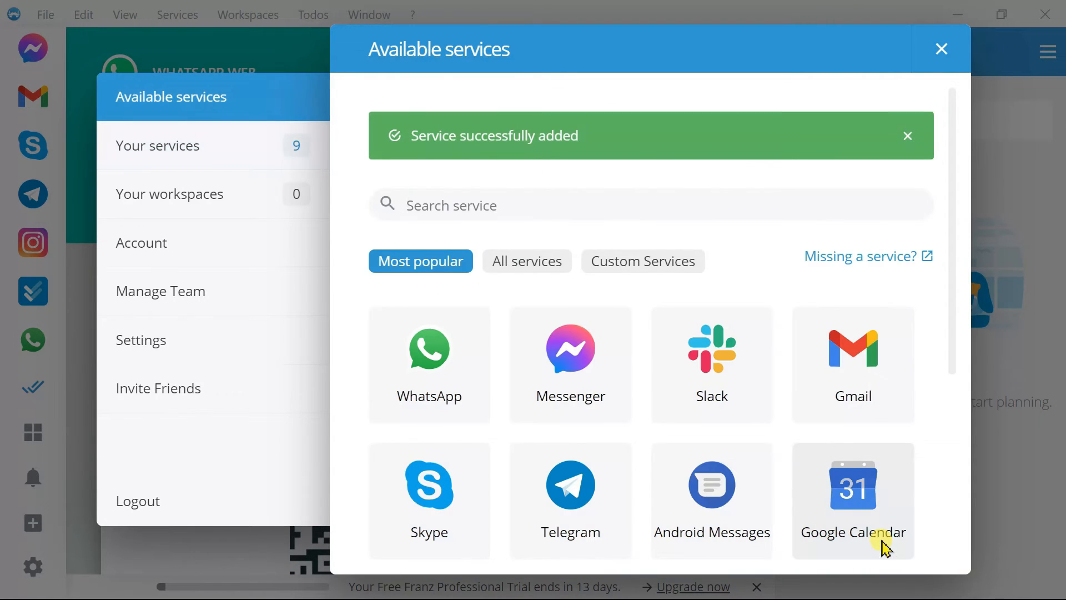
{"action": "left_click", "coordinate": [940, 48]}
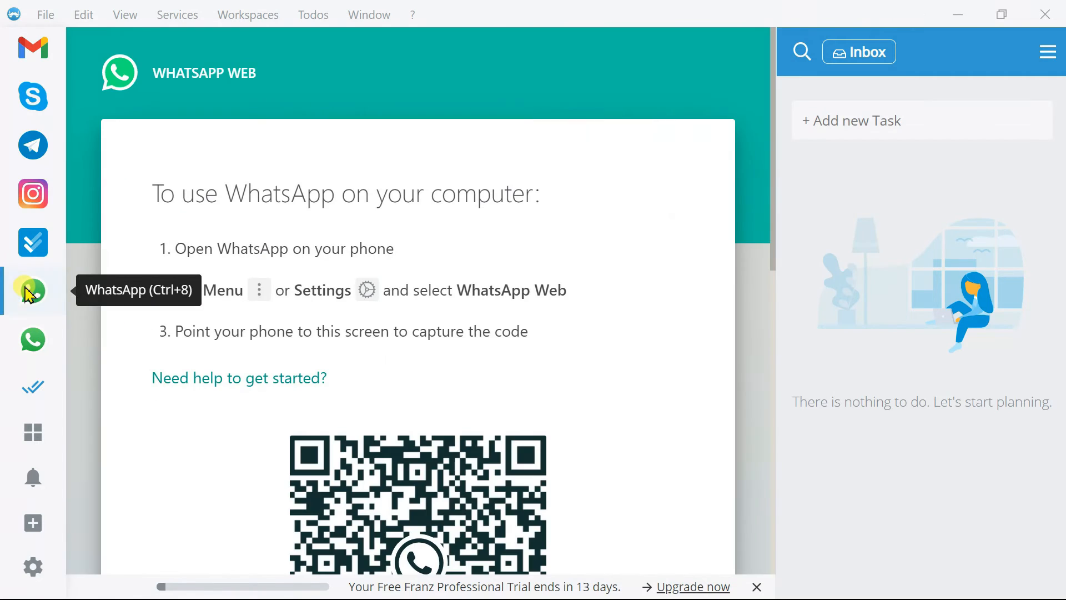
Link the first WhatsApp service via its QR code, then switch to the second WhatsApp service
{"action": "left_click", "coordinate": [32, 291]}
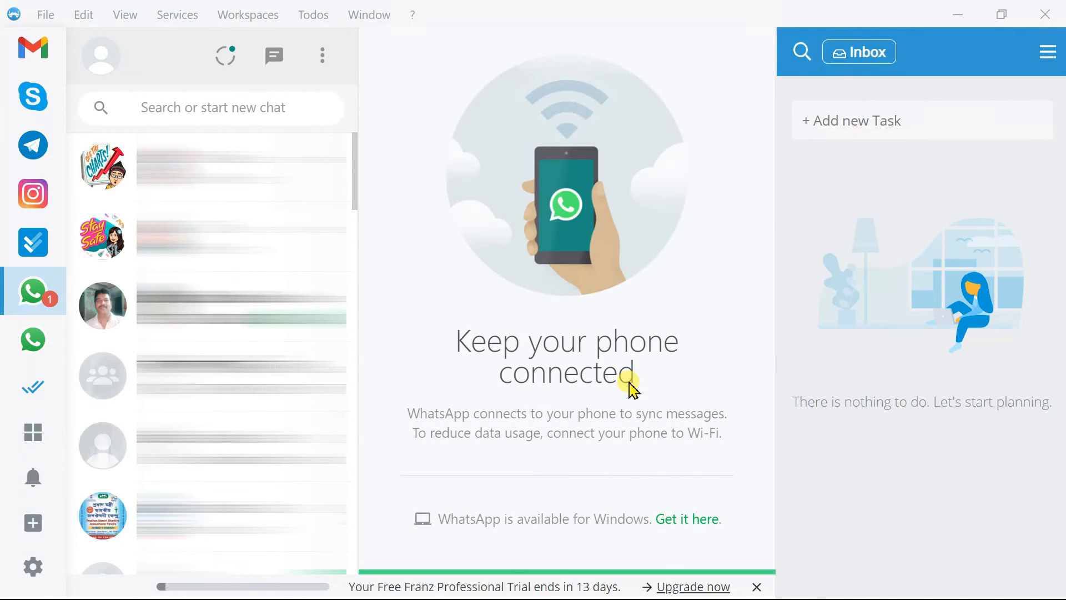
{"action": "mouse_move", "coordinate": [32, 340]}
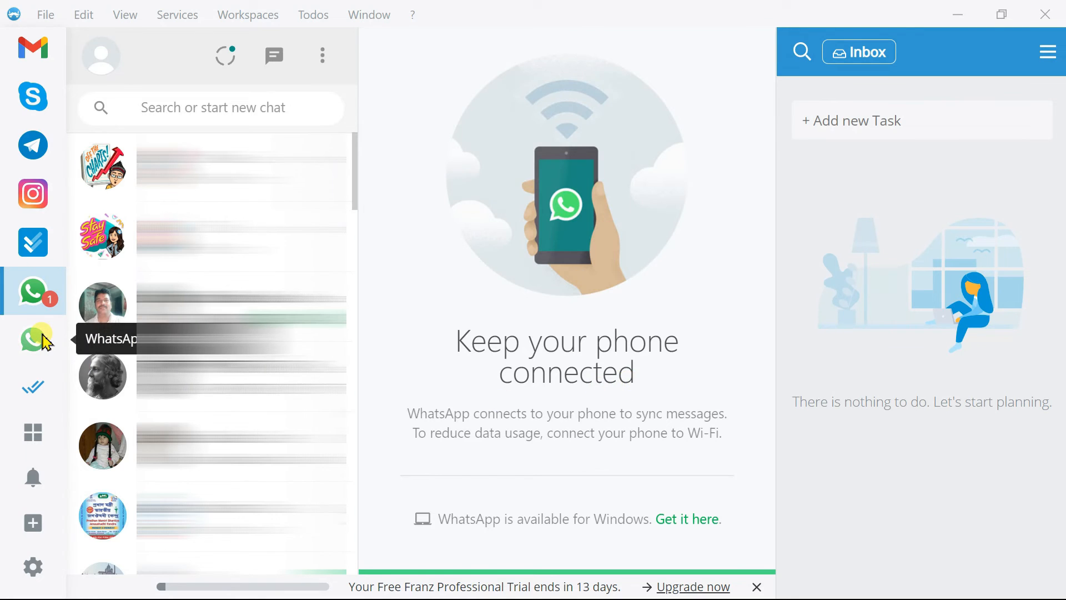
{"action": "left_click", "coordinate": [32, 340]}
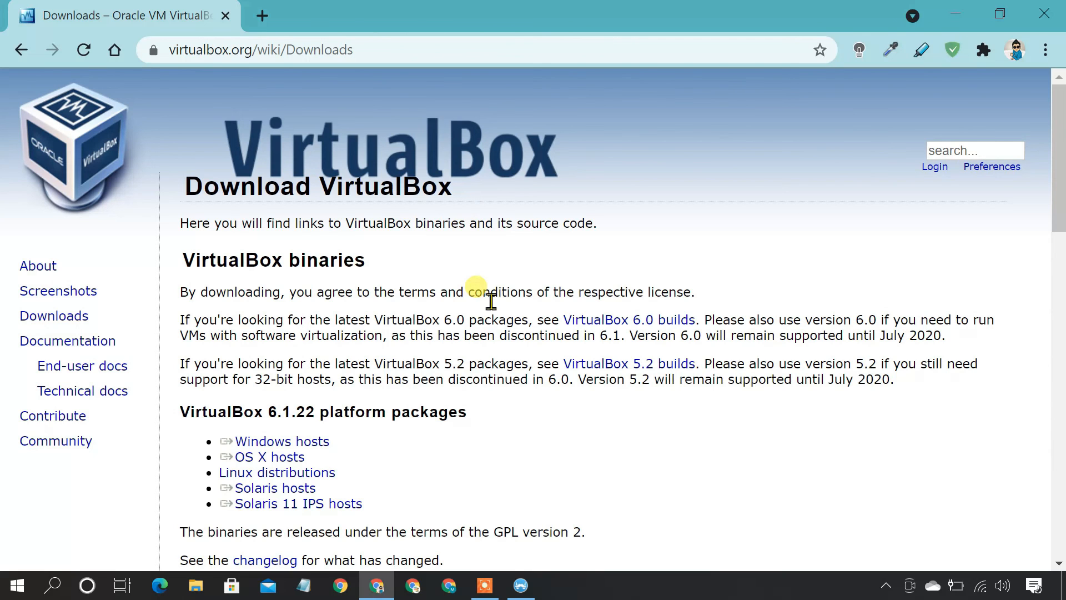
Start downloading the VirtualBox 6.1.22 Windows hosts installer from virtualbox.org
{"action": "left_click", "coordinate": [281, 441]}
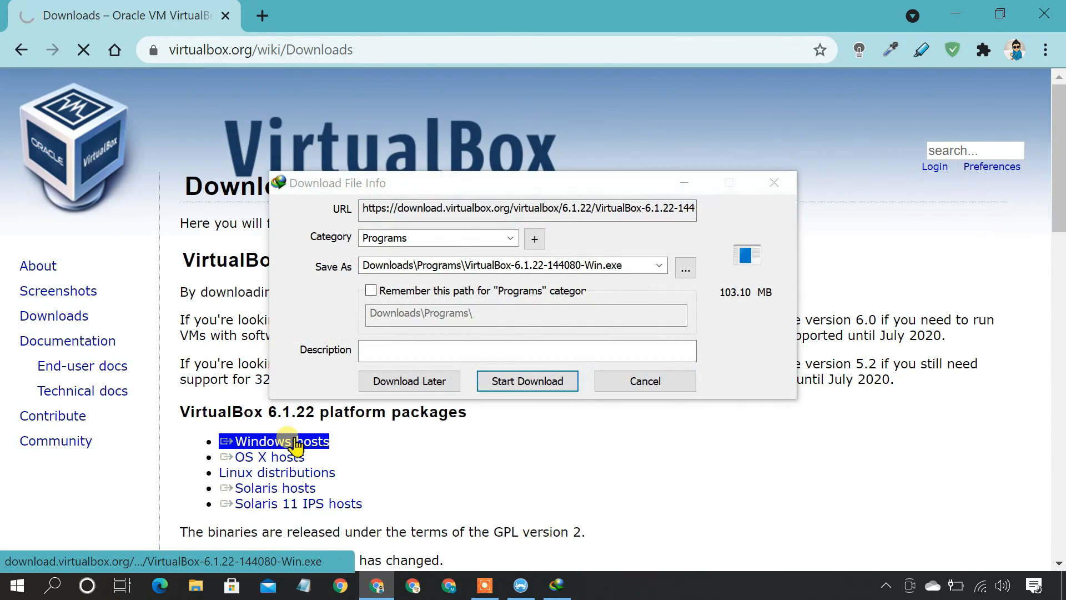